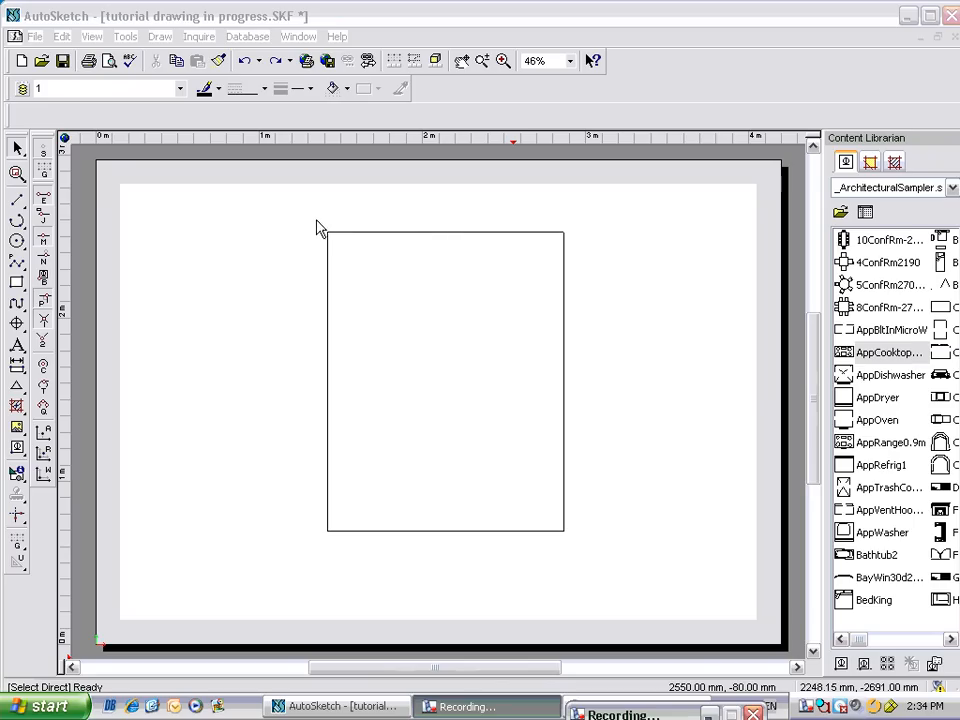
pyautogui.moveTo(178, 248)
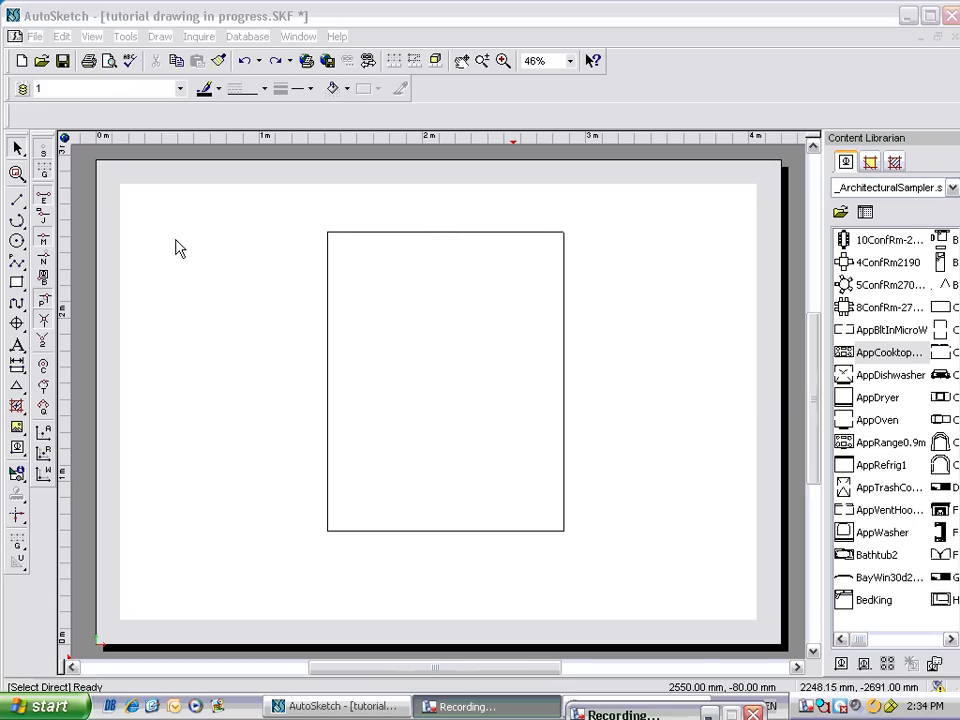
pyautogui.moveTo(48, 248)
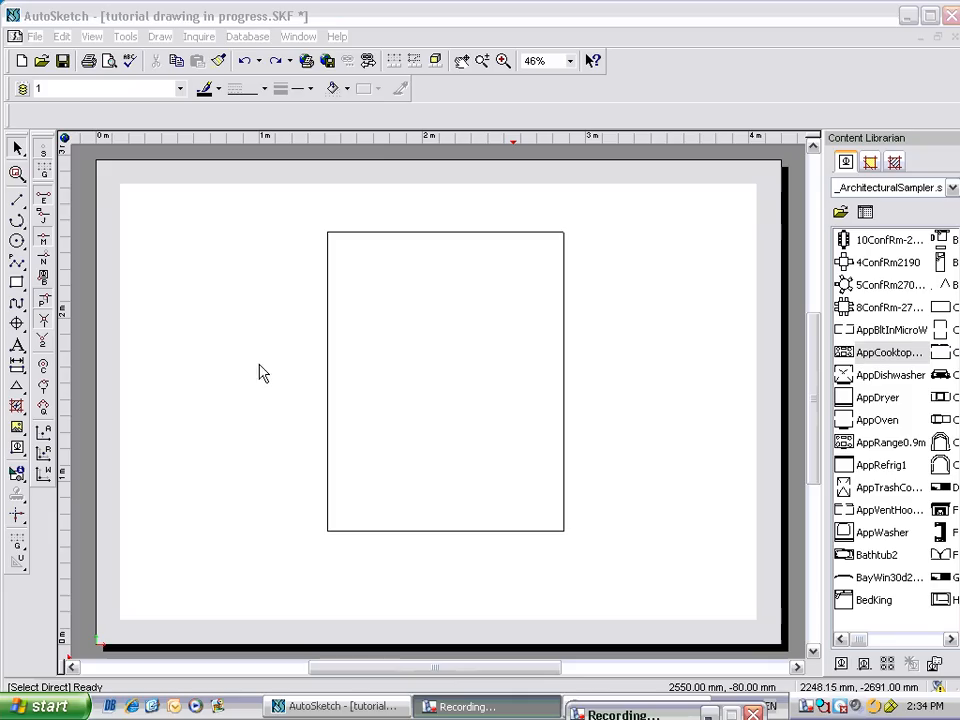
pyautogui.moveTo(612, 222)
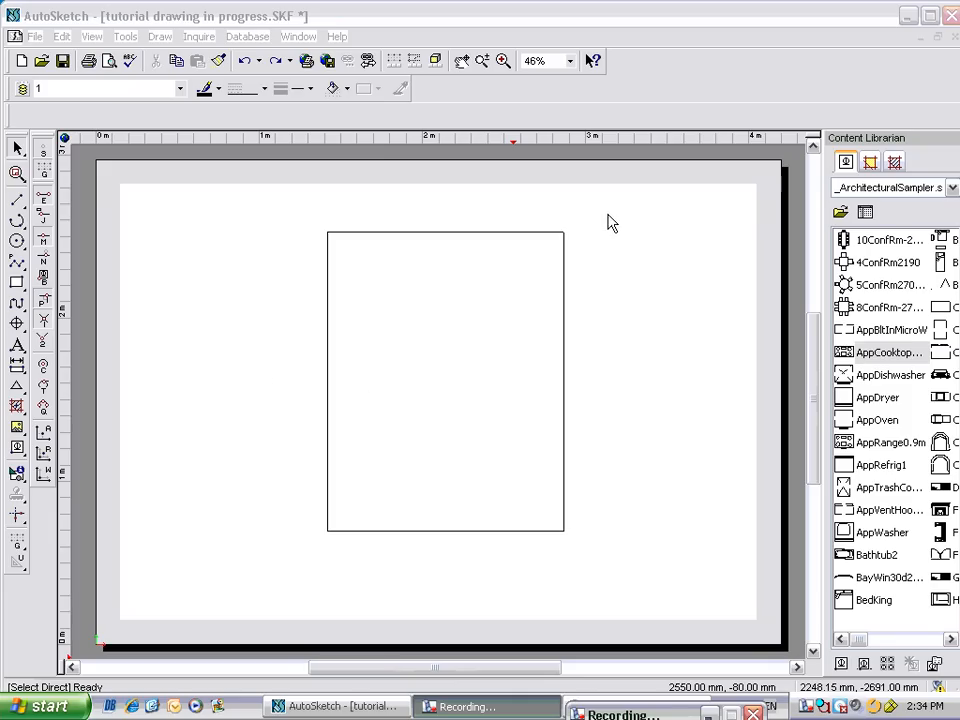
pyautogui.moveTo(292, 218)
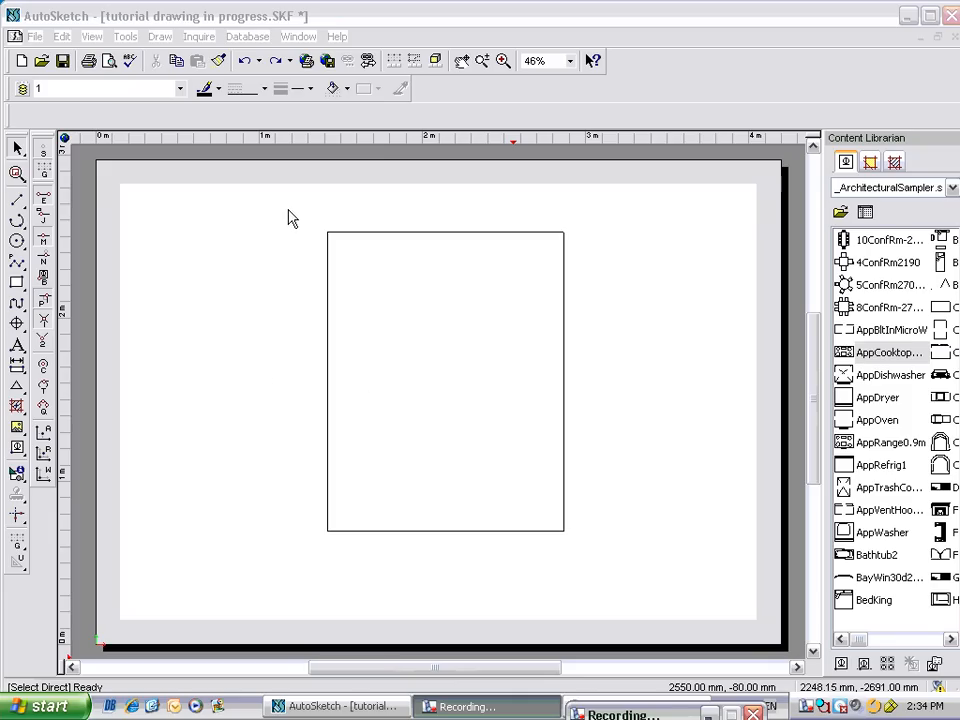
pyautogui.moveTo(304, 220)
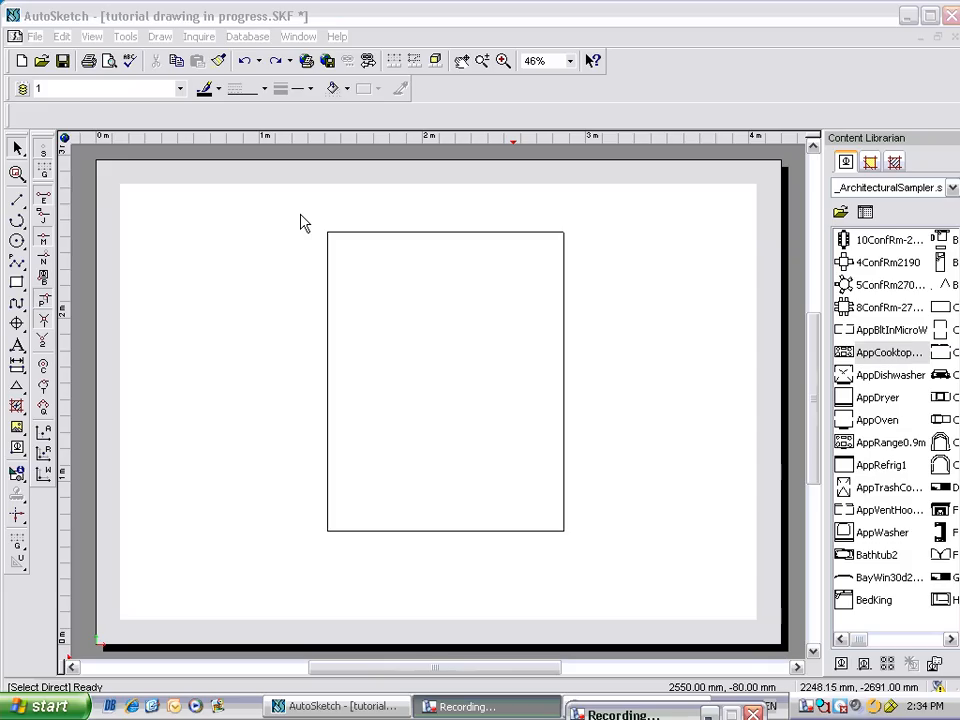
pyautogui.moveTo(316, 224)
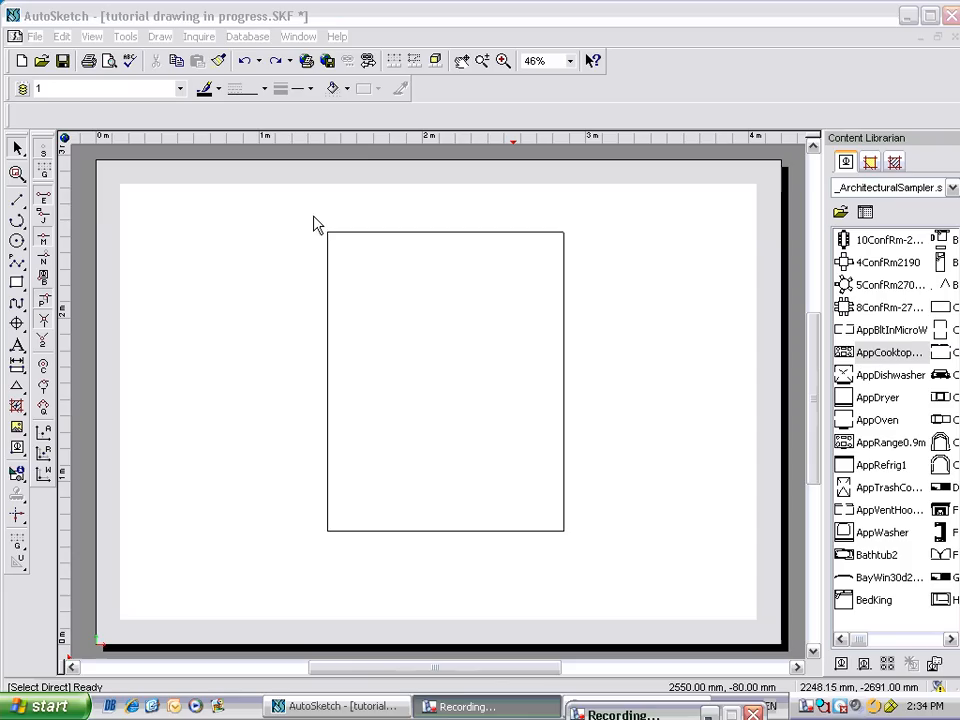
pyautogui.moveTo(546, 292)
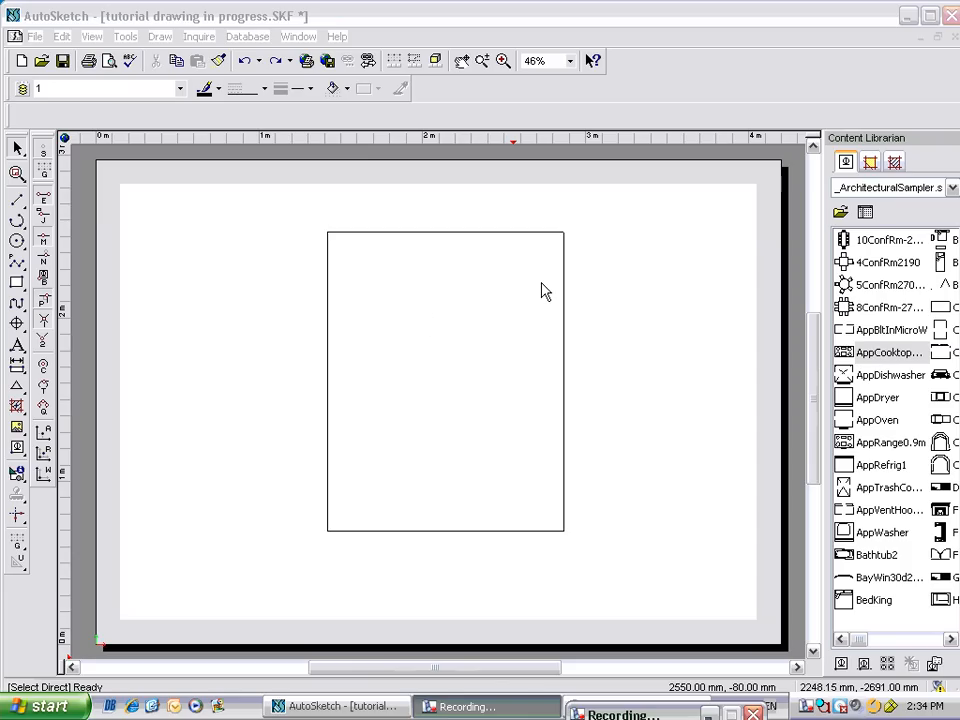
pyautogui.moveTo(420, 216)
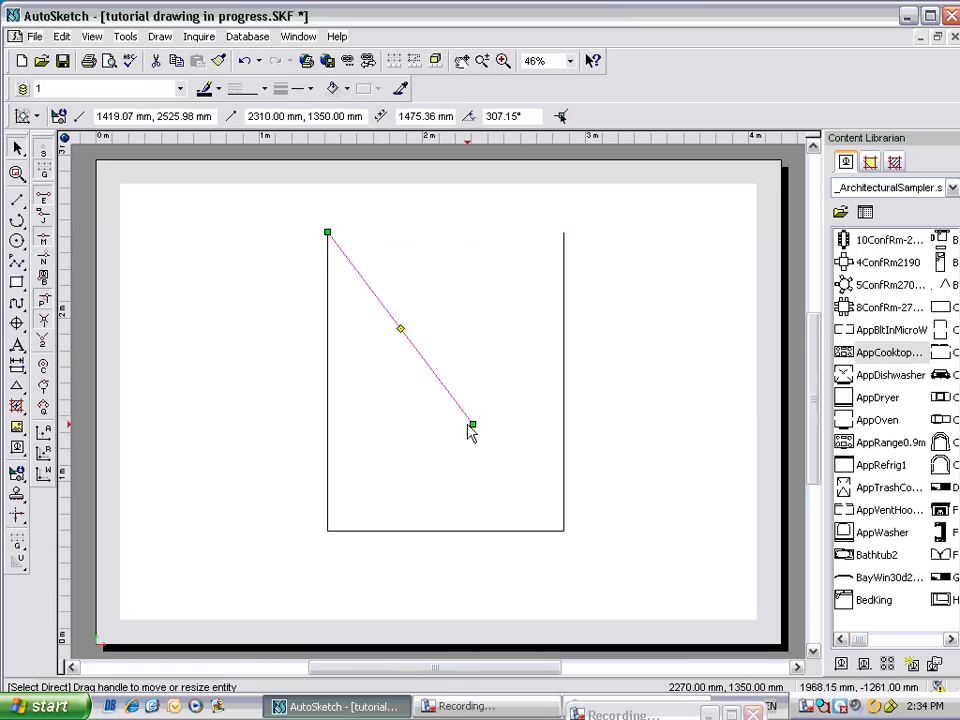
# Adjust the diagonal line's end, then select the rectangle's four edges for resizing.
pyautogui.moveTo(472, 424); pyautogui.dragTo(564, 232)
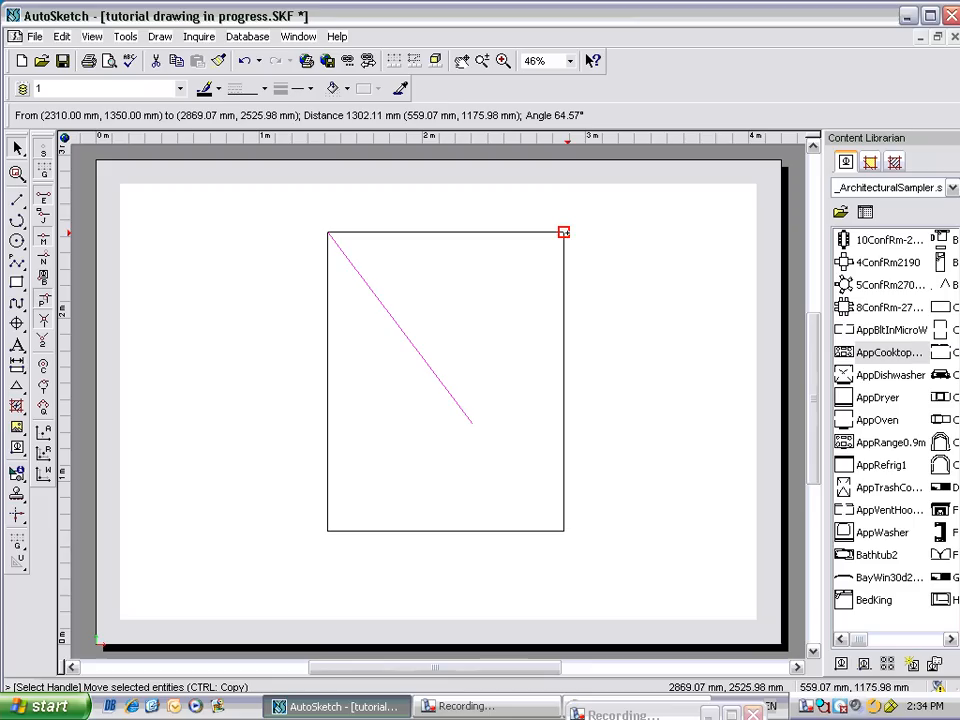
pyautogui.moveTo(564, 232); pyautogui.dragTo(488, 418)
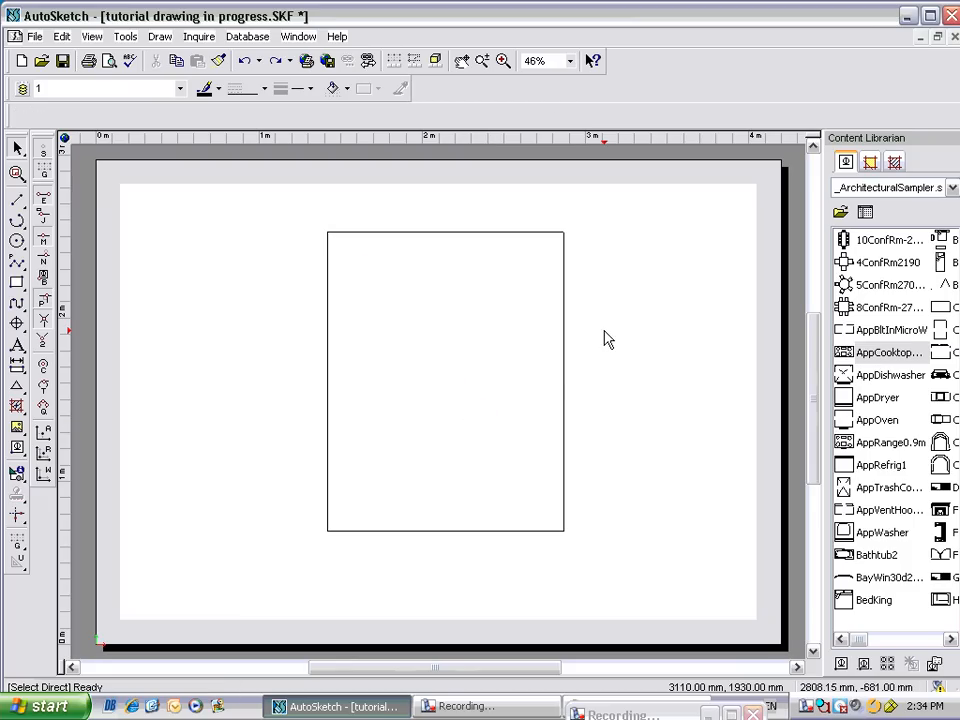
pyautogui.moveTo(416, 278)
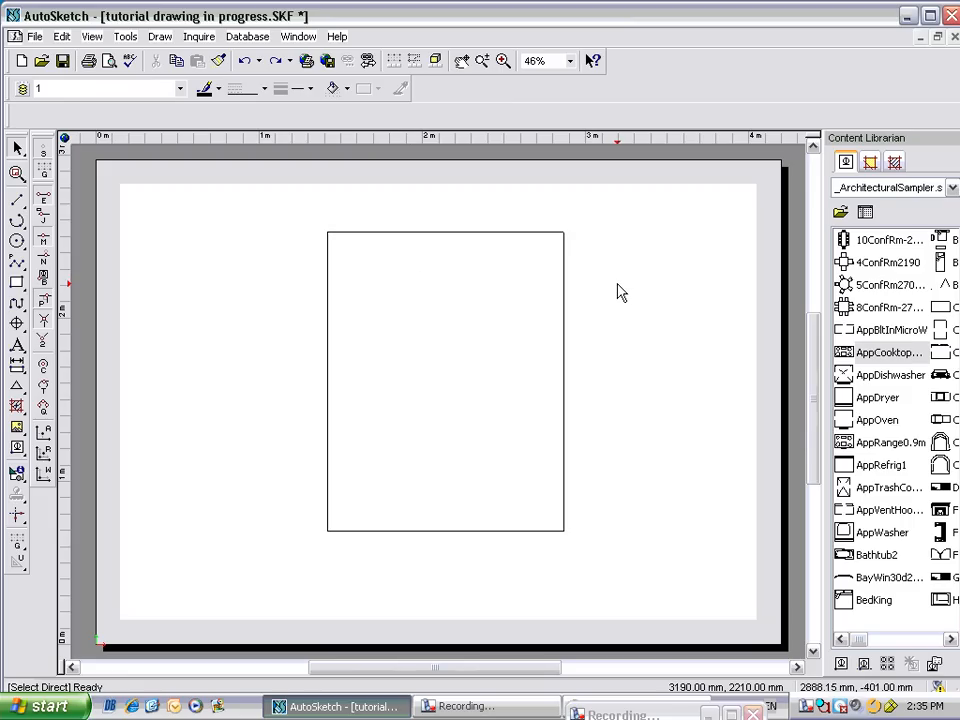
pyautogui.moveTo(330, 240)
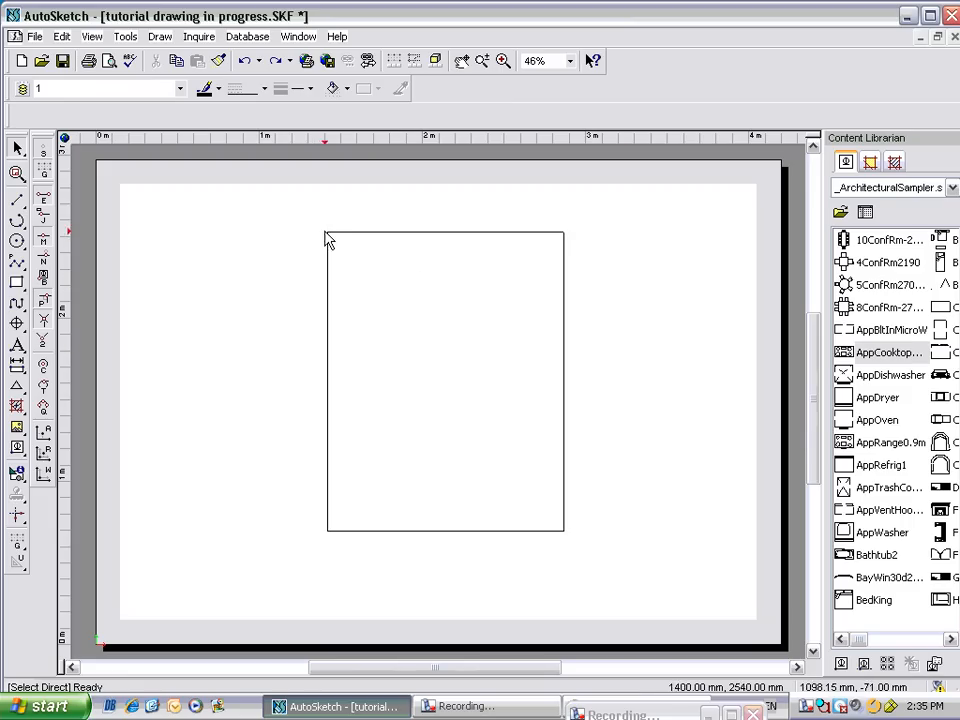
pyautogui.moveTo(320, 200)
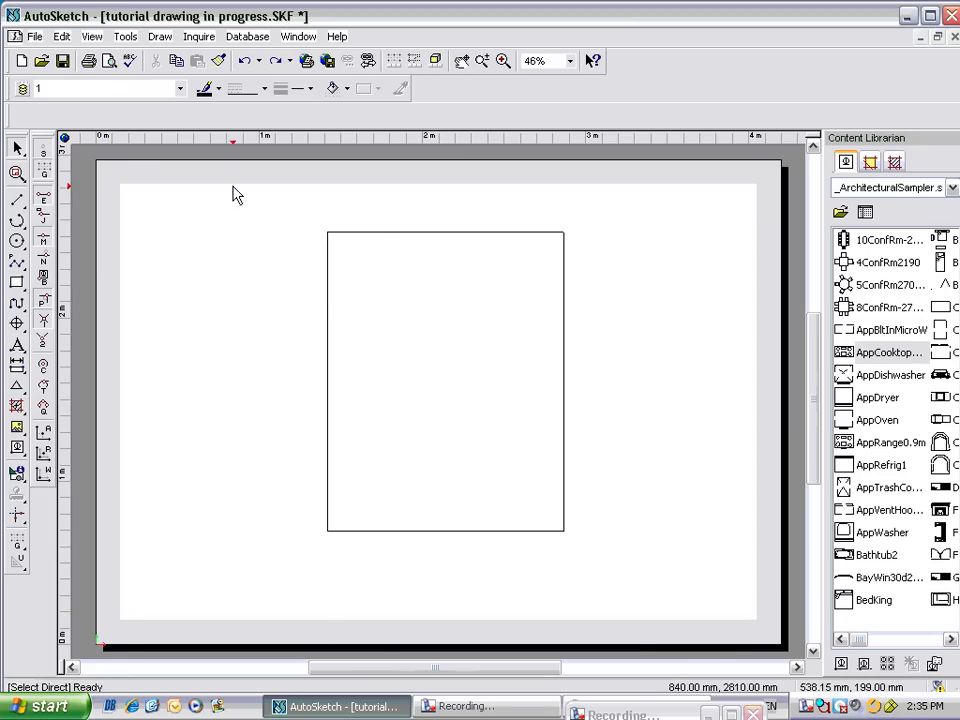
pyautogui.click(328, 382)
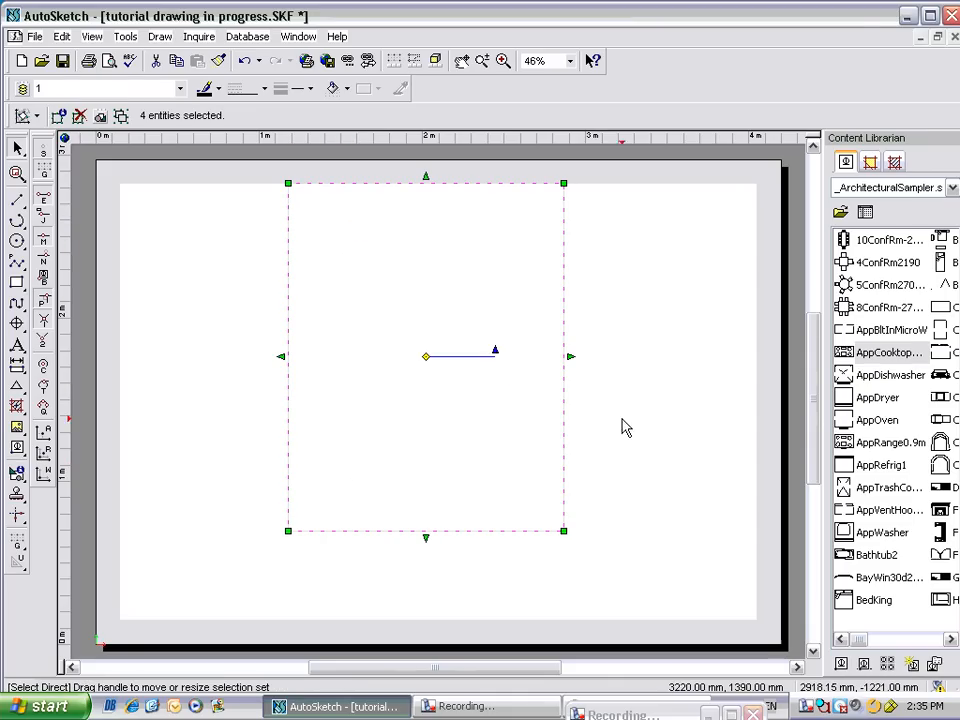
pyautogui.moveTo(572, 544)
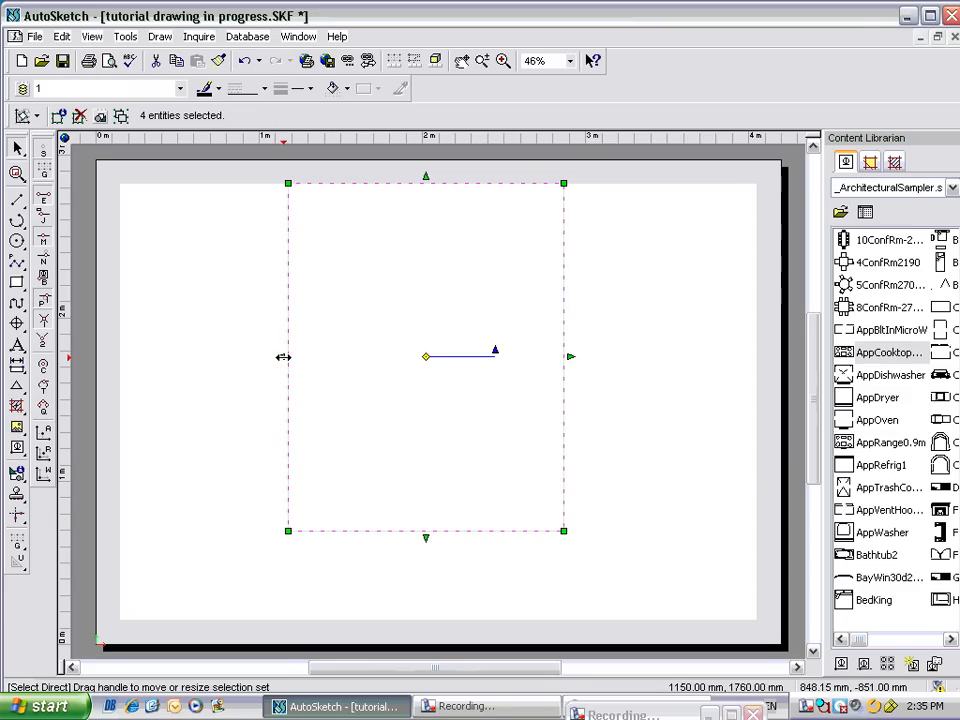
pyautogui.moveTo(604, 374)
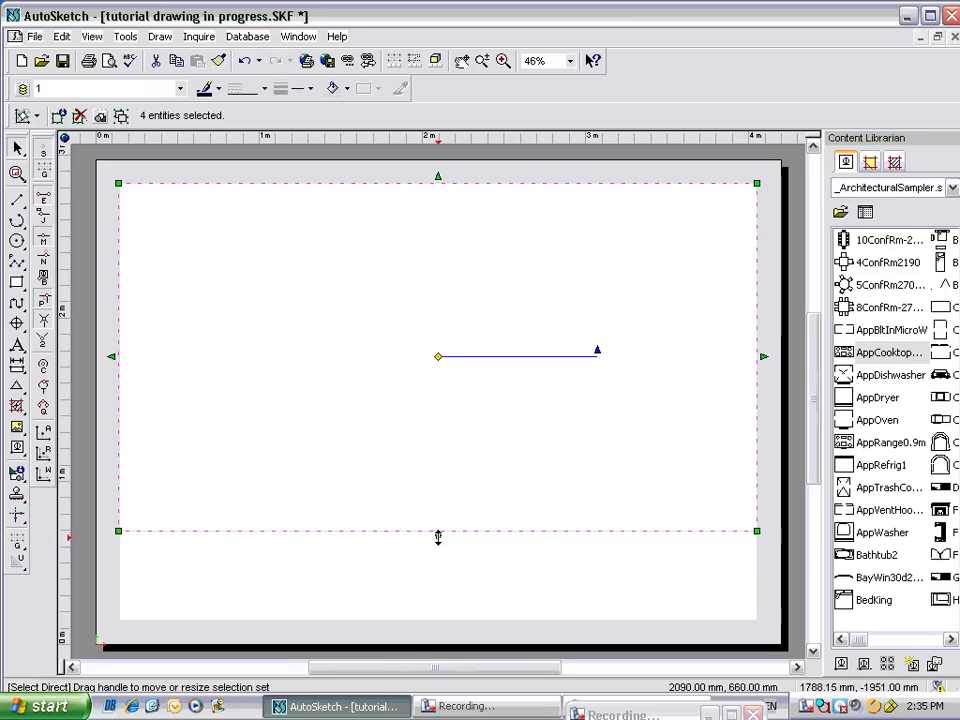
# Drag the rectangle's bottom edge down to the page's bottom margin.
pyautogui.moveTo(438, 532); pyautogui.dragTo(428, 616)
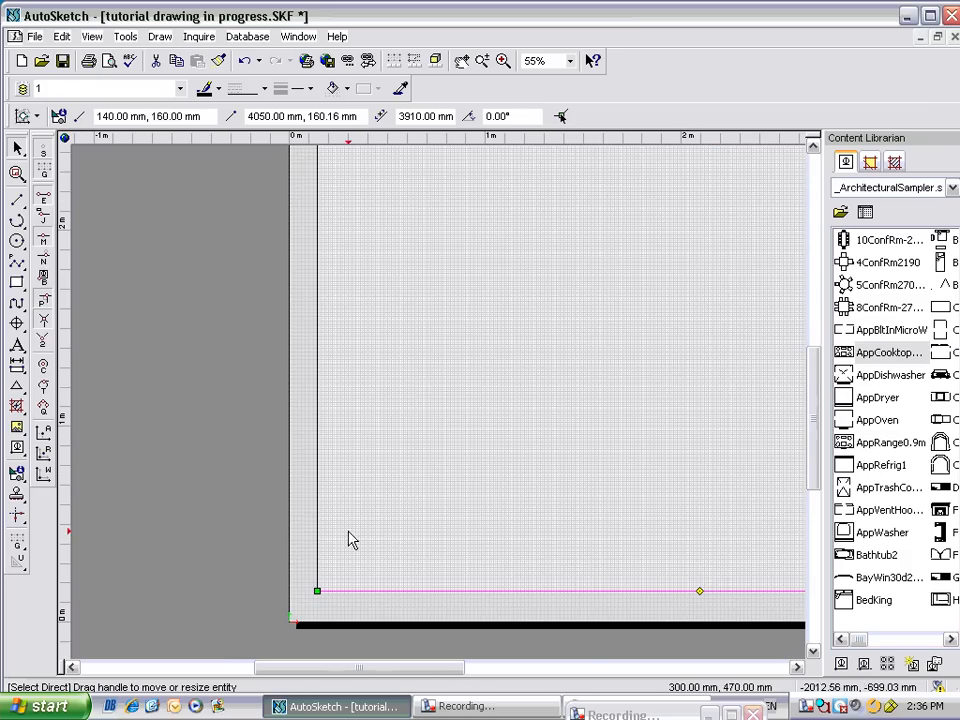
pyautogui.moveTo(460, 688)
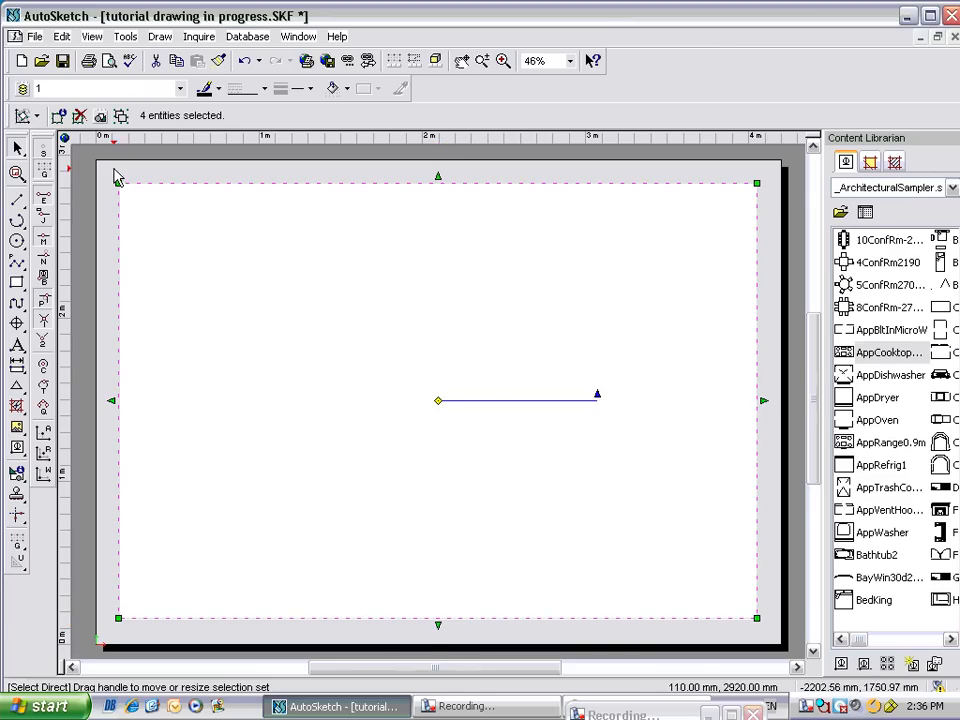
pyautogui.moveTo(716, 238)
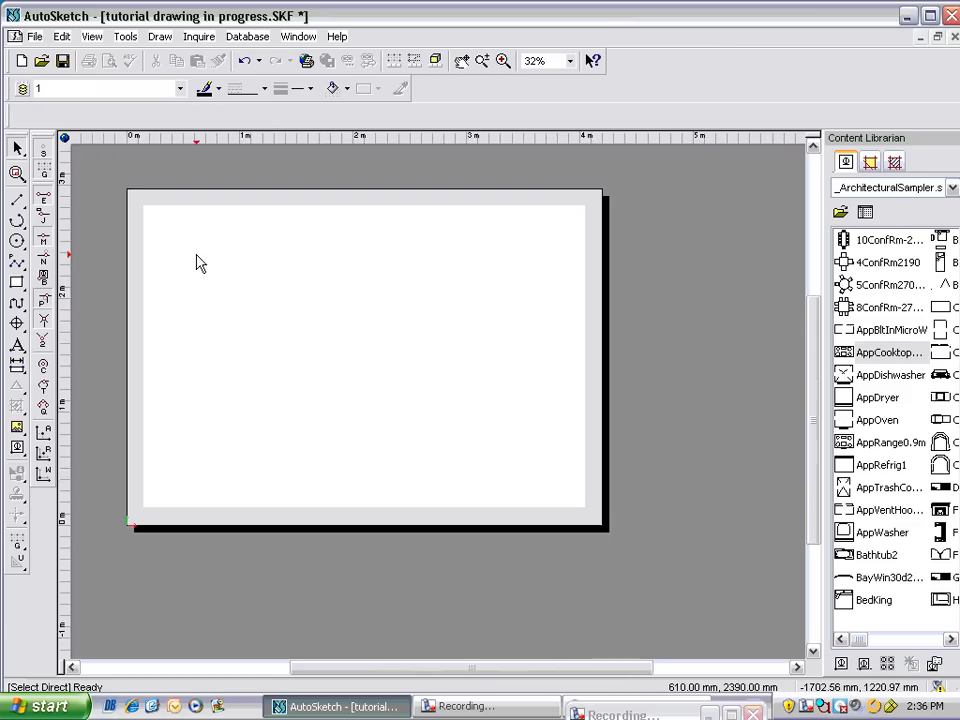
# Return to the earlier page view and start a rectangle with the Rectangle tool.
pyautogui.click(484, 60)
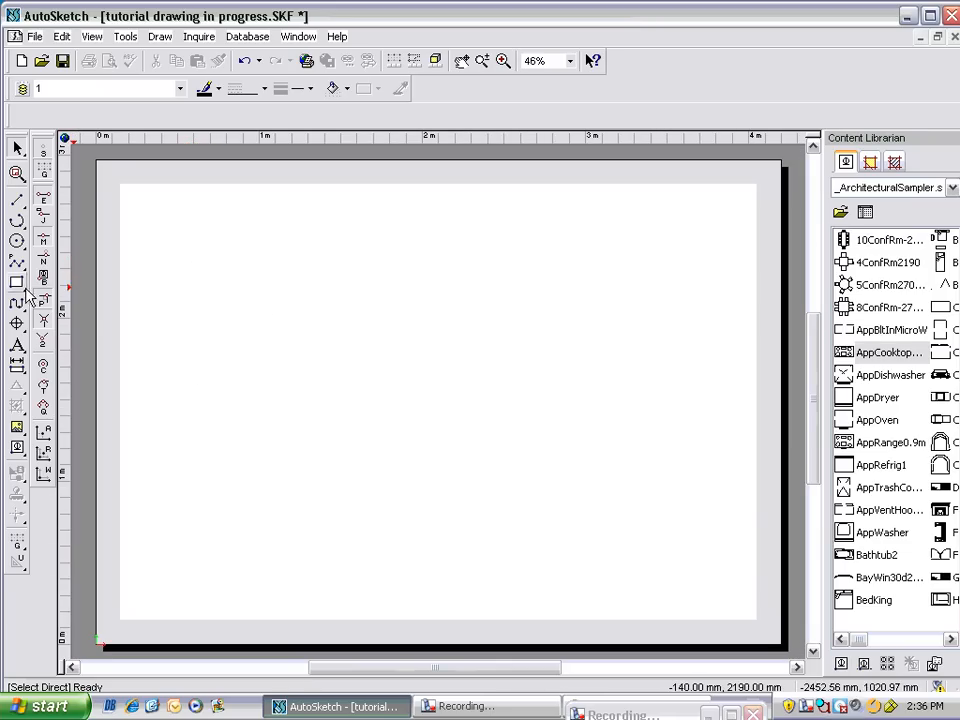
pyautogui.moveTo(16, 282)
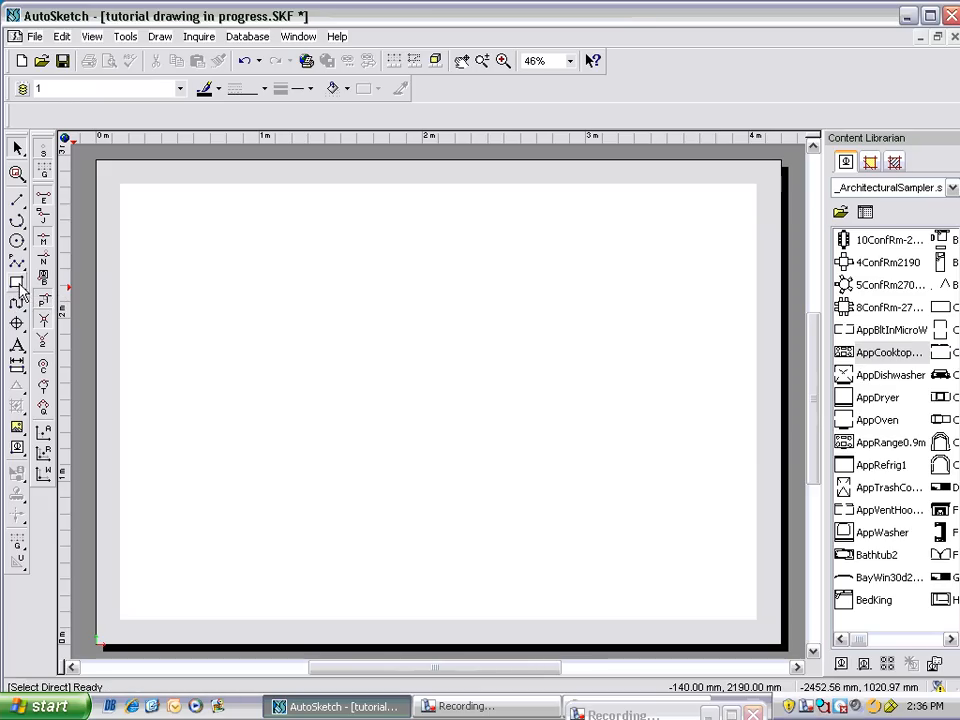
pyautogui.moveTo(16, 284)
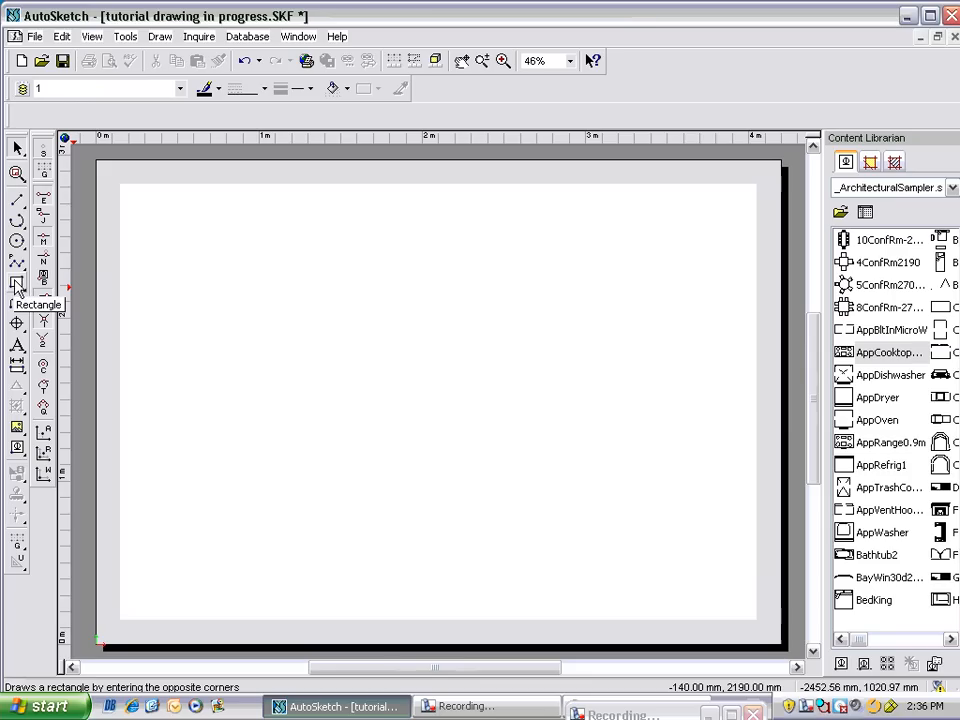
pyautogui.click(16, 284)
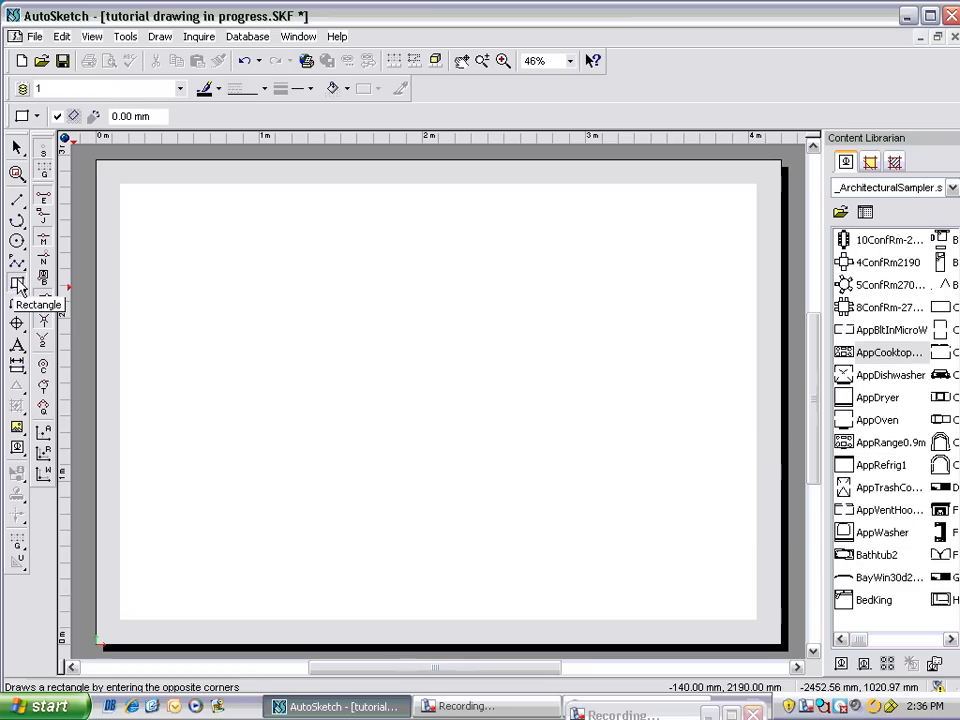
pyautogui.click(16, 284)
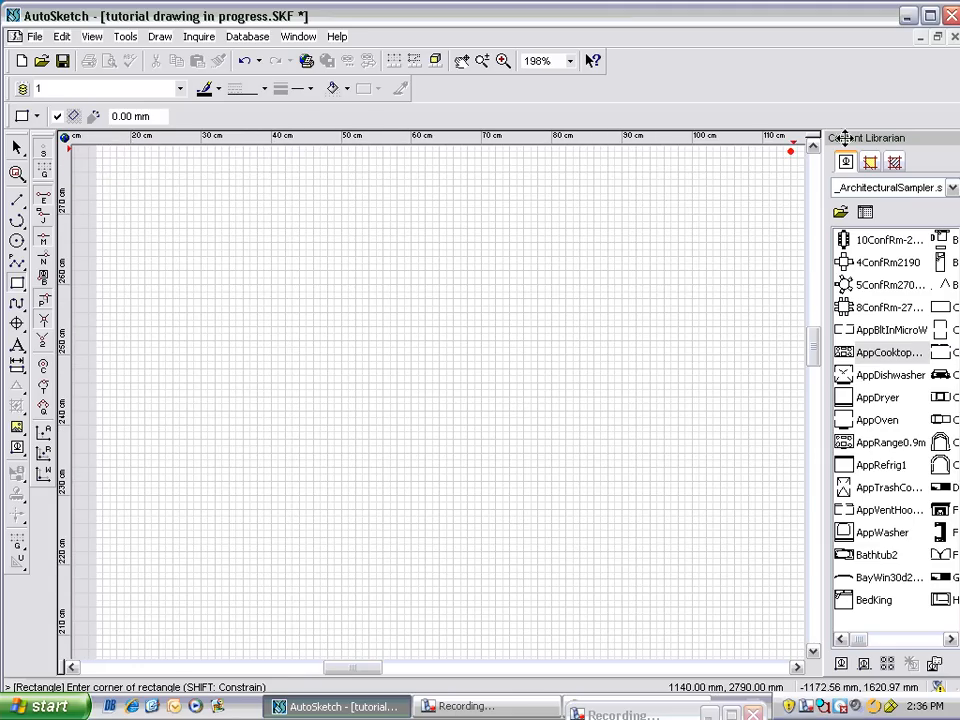
pyautogui.click(484, 60)
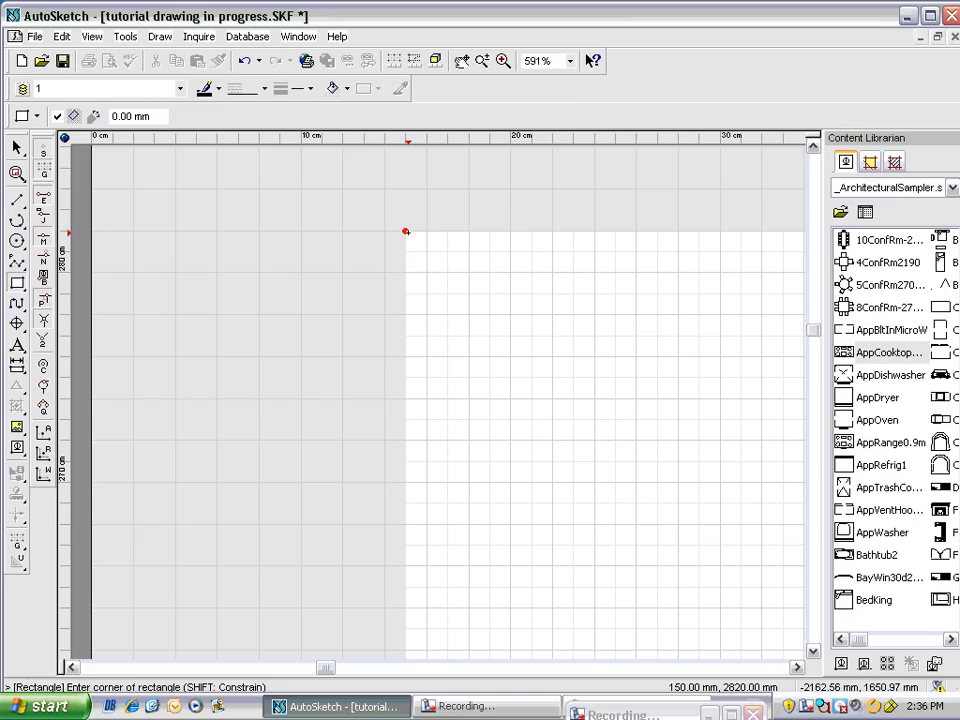
pyautogui.moveTo(406, 232); pyautogui.dragTo(446, 294)
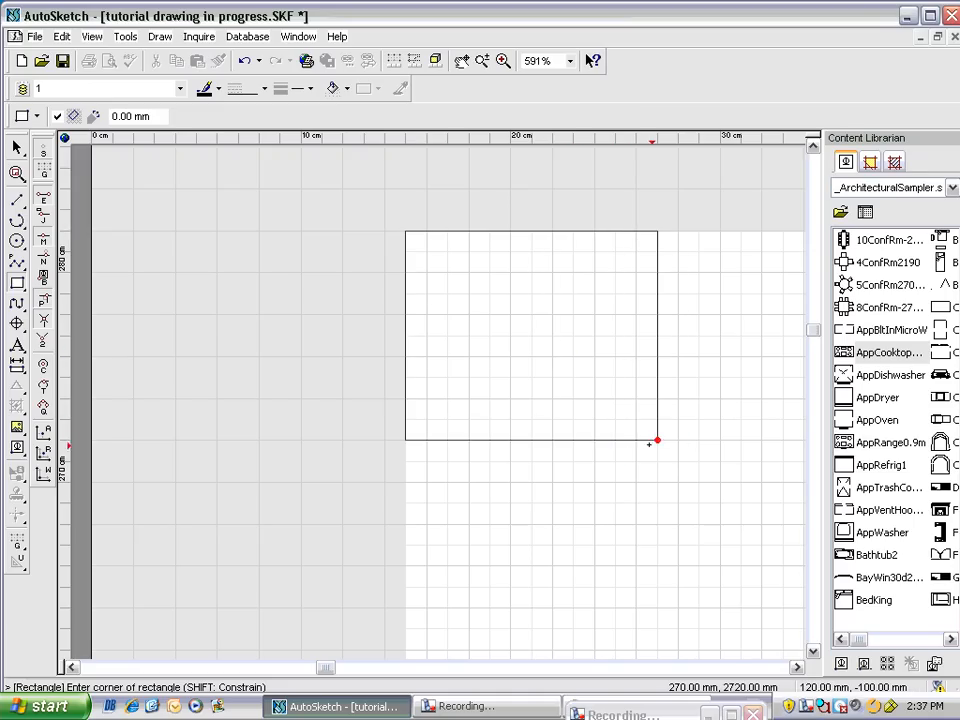
pyautogui.moveTo(656, 440); pyautogui.dragTo(656, 486)
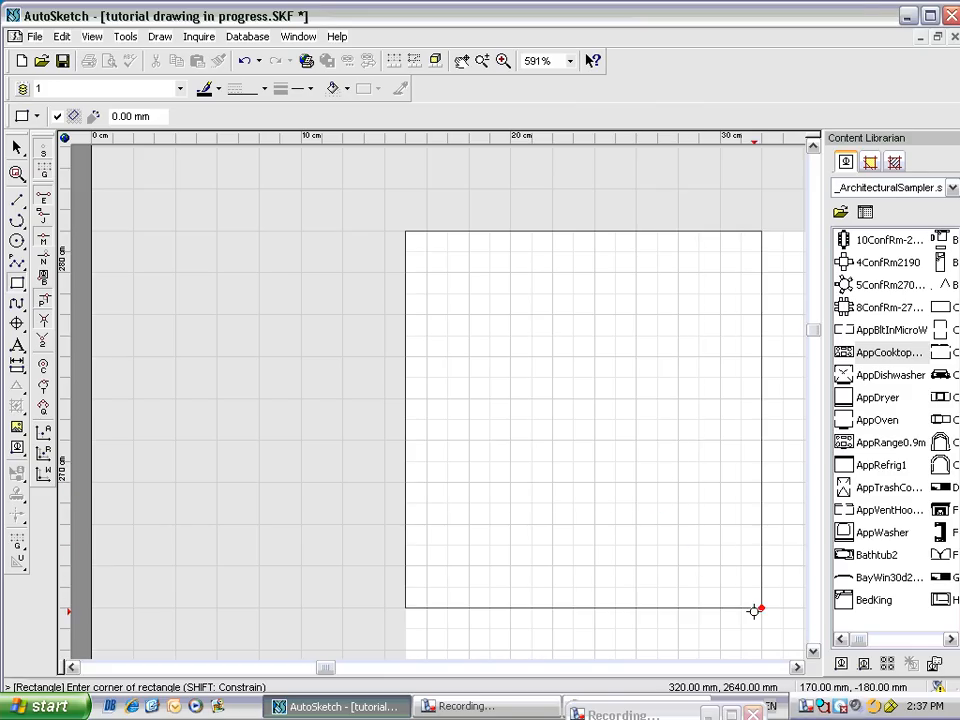
pyautogui.click(484, 60)
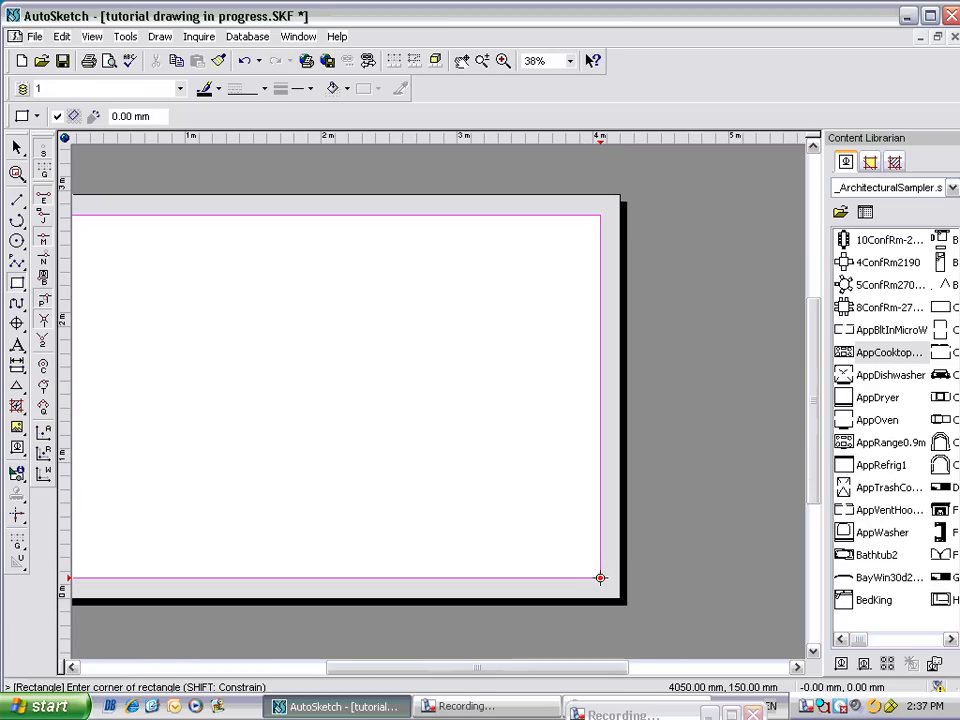
pyautogui.click(482, 60)
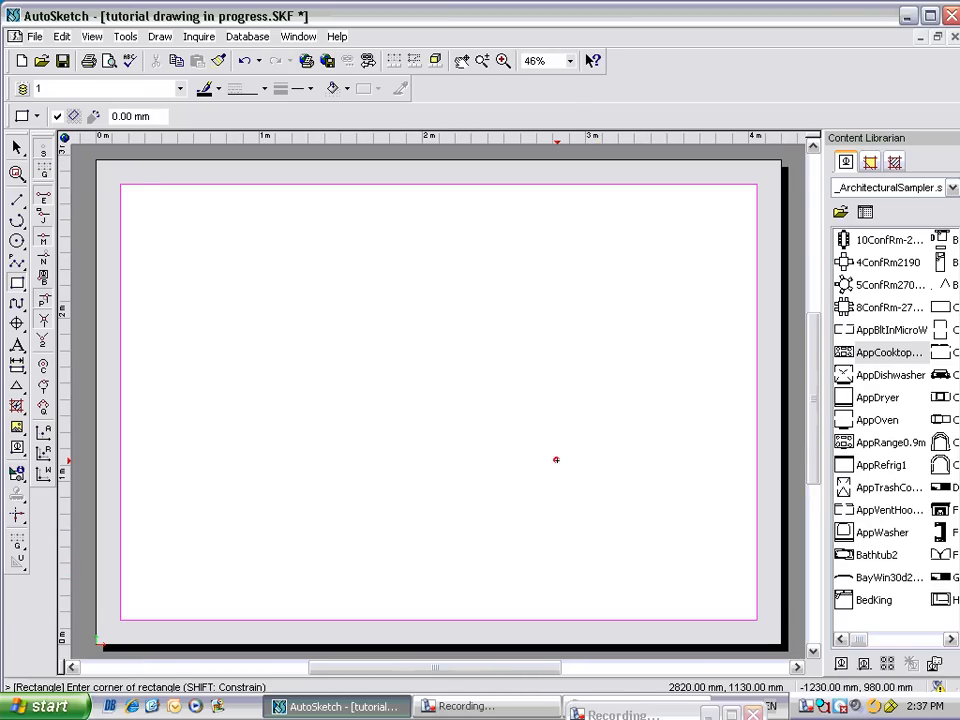
pyautogui.moveTo(630, 190)
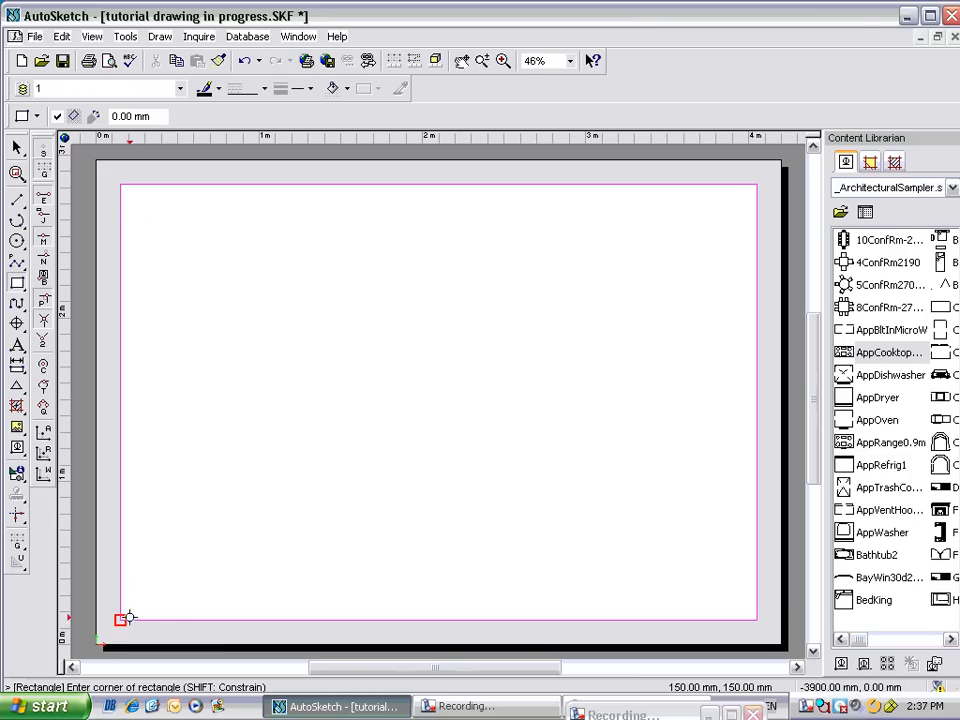
pyautogui.click(504, 60)
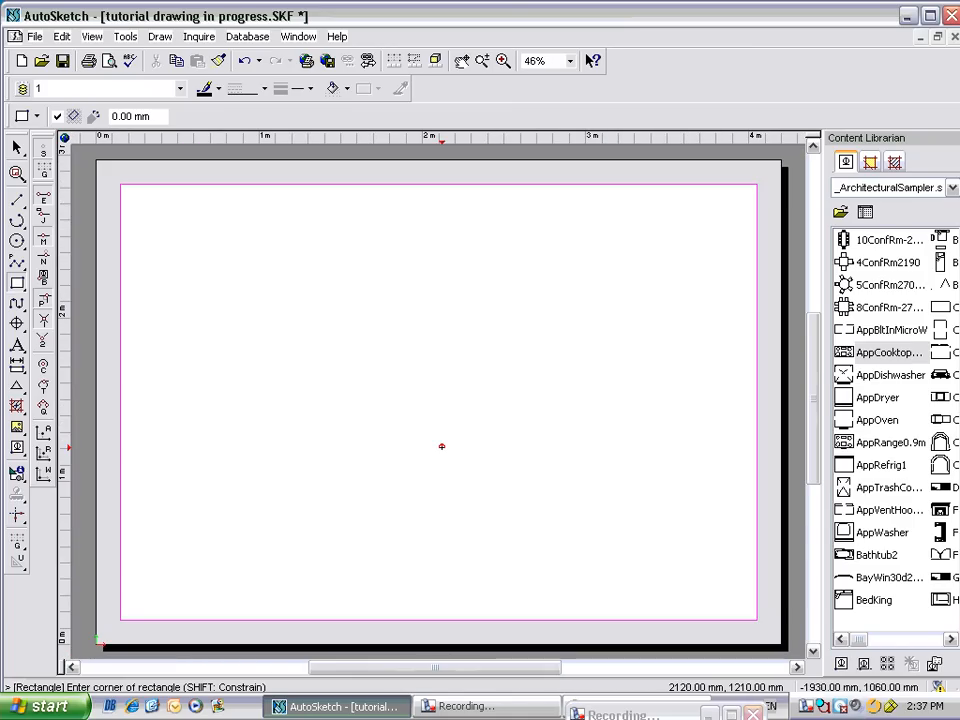
pyautogui.moveTo(296, 504)
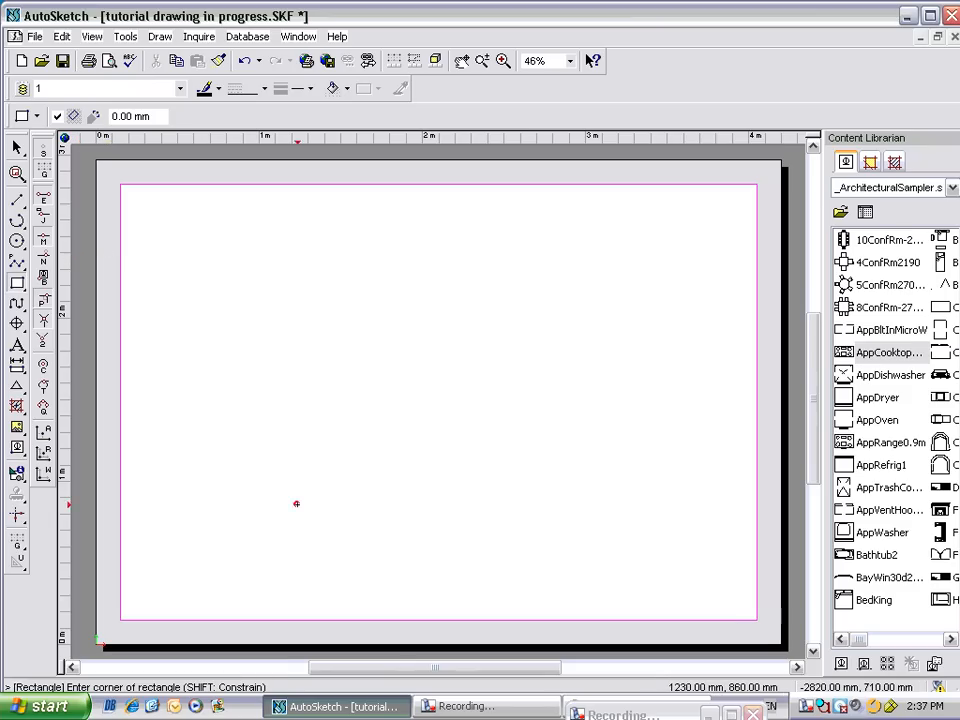
pyautogui.moveTo(80, 198)
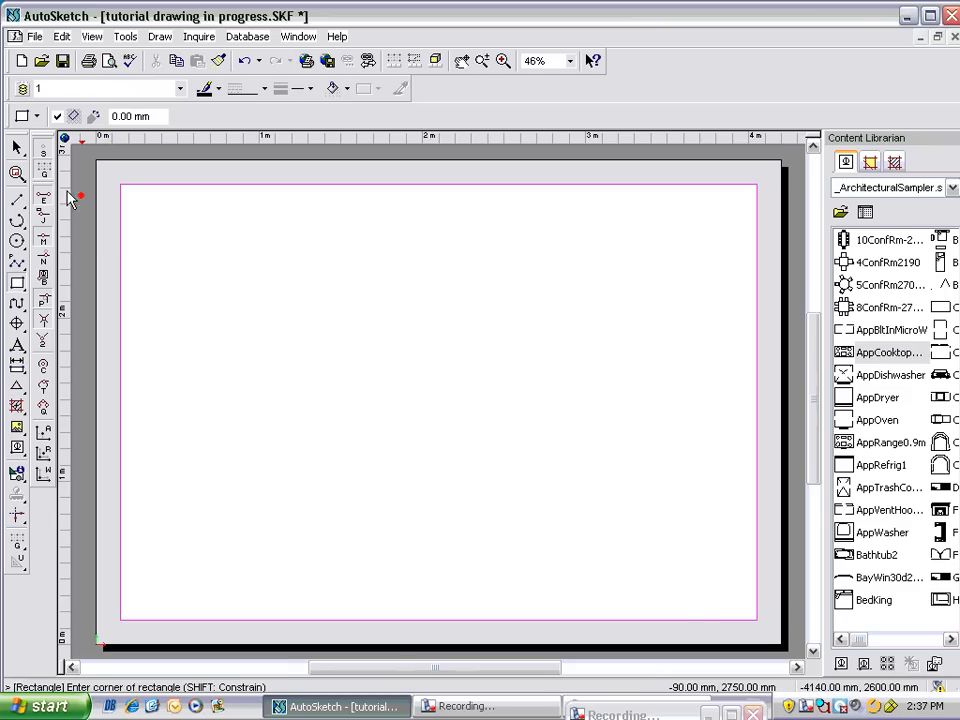
pyautogui.moveTo(756, 616)
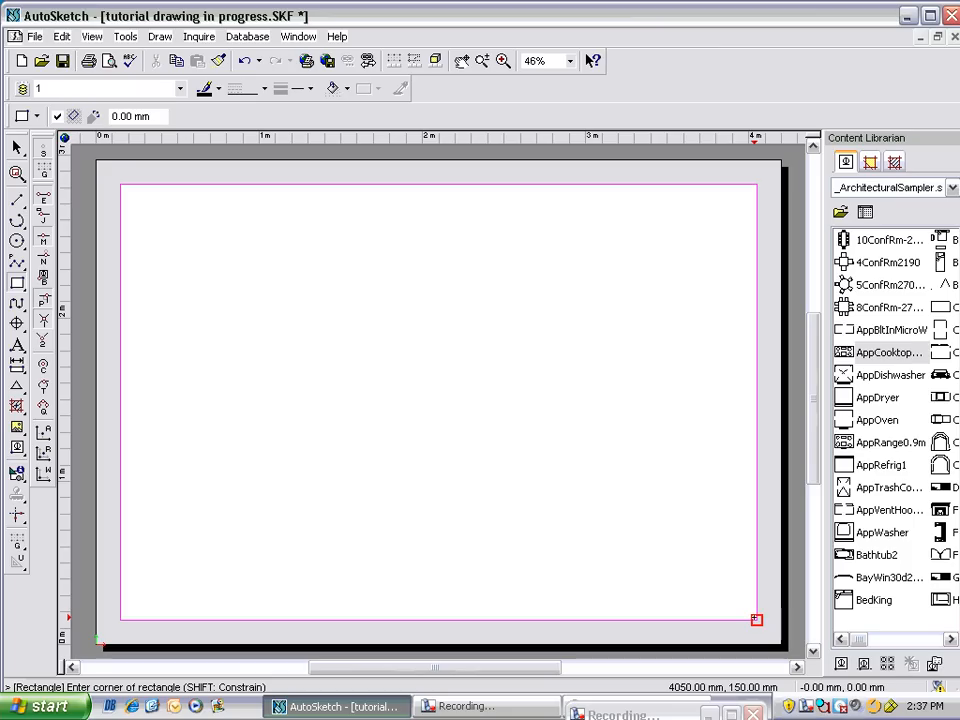
# Draw the border rectangle along the page margins.
pyautogui.moveTo(756, 620); pyautogui.dragTo(512, 572)
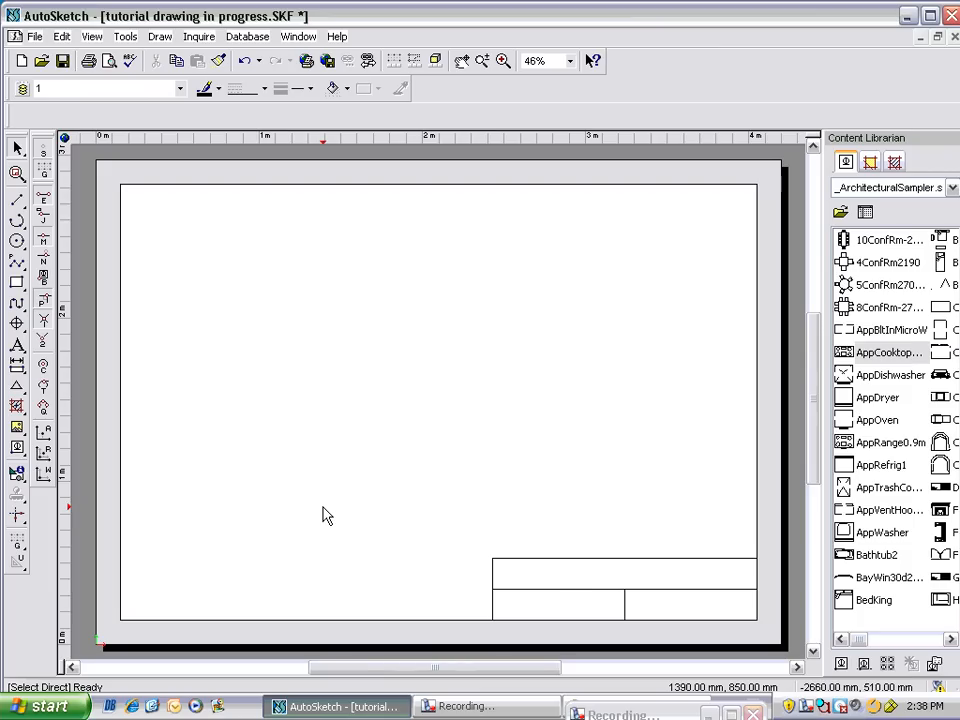
pyautogui.moveTo(58, 362)
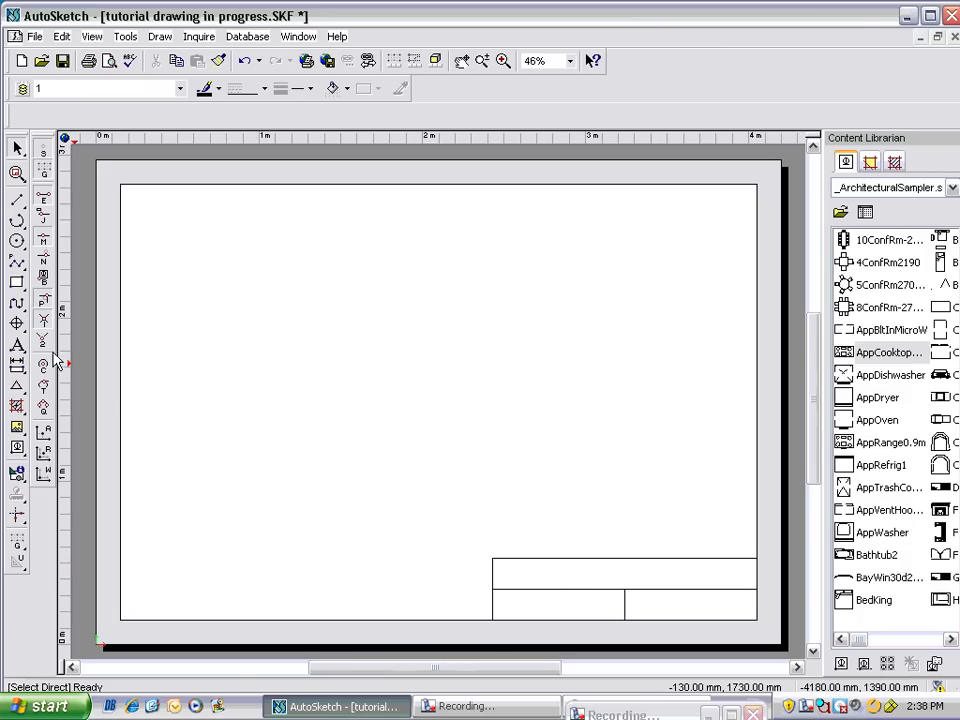
pyautogui.moveTo(18, 344)
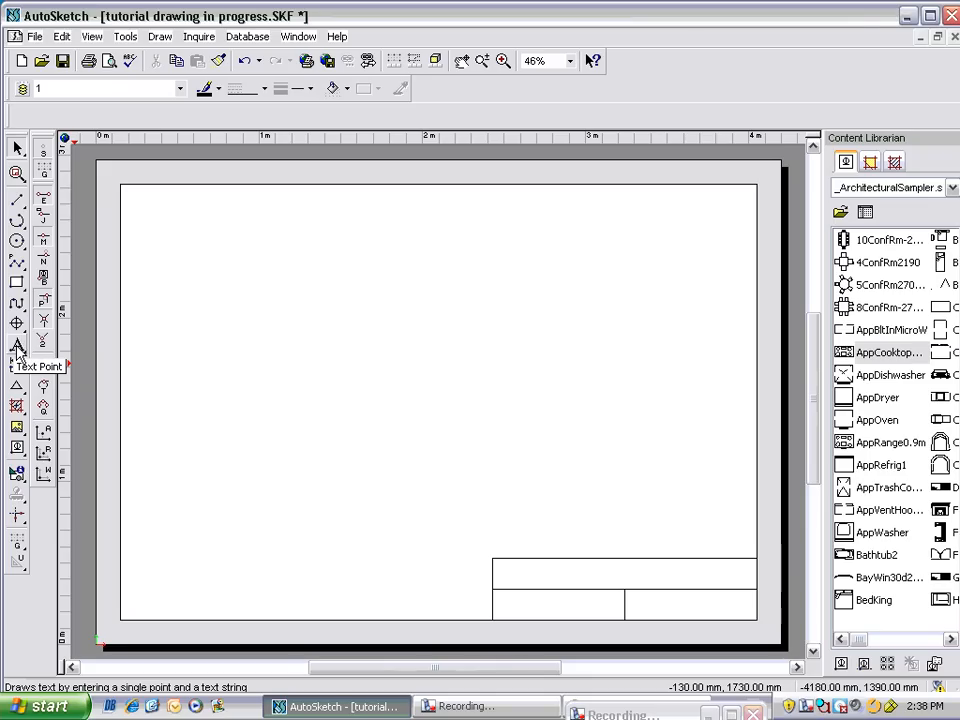
# Choose the Text Point tool and set the font to Baskerville Old Face.
pyautogui.click(16, 348)
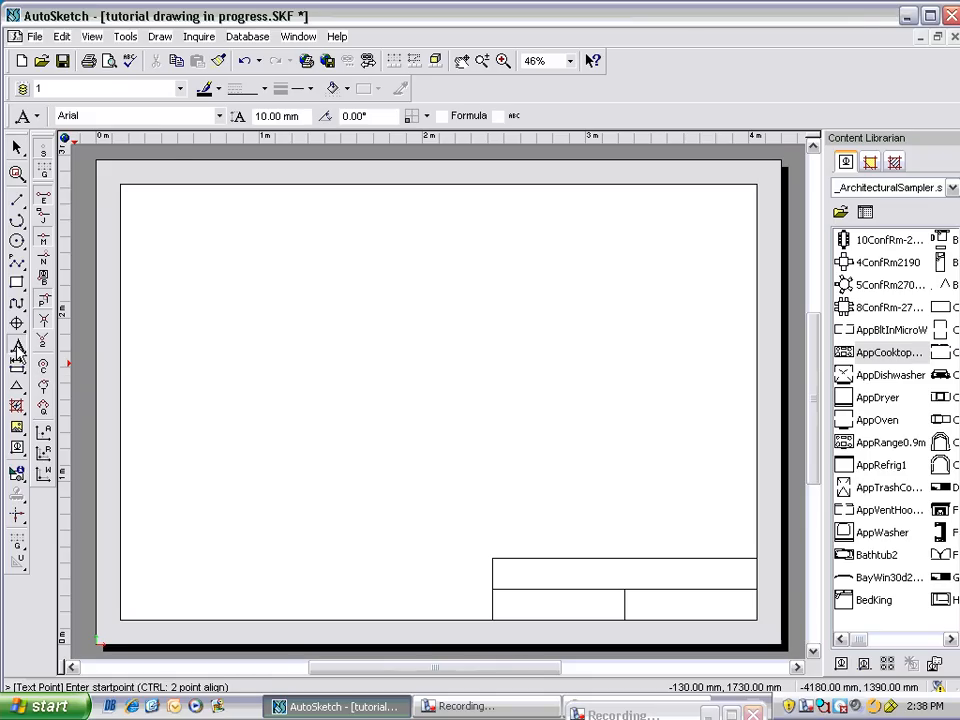
pyautogui.moveTo(216, 122)
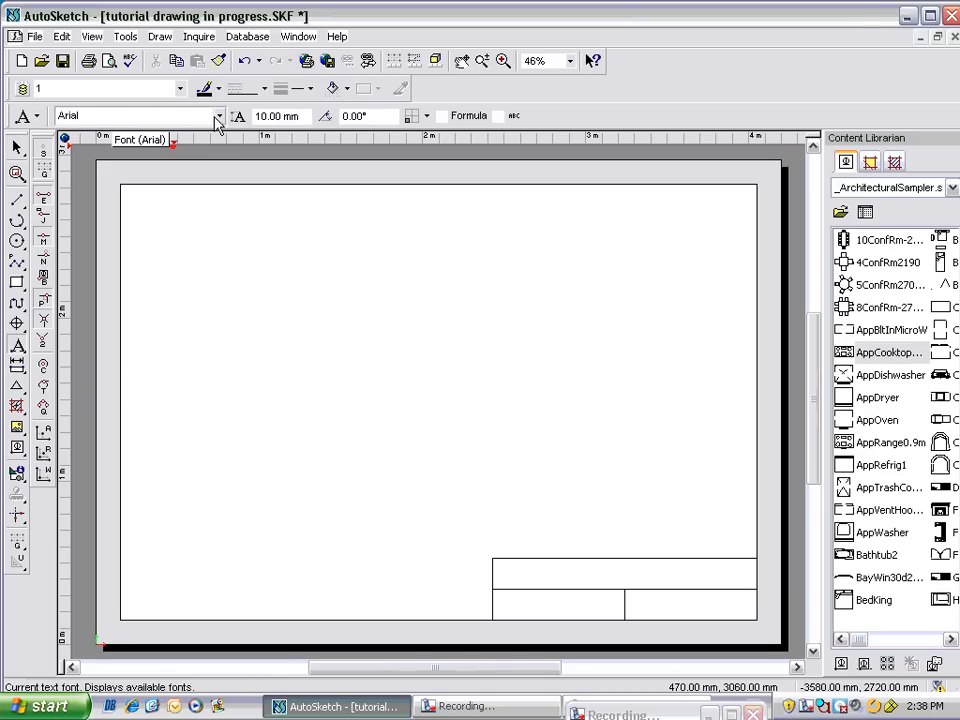
pyautogui.moveTo(280, 114)
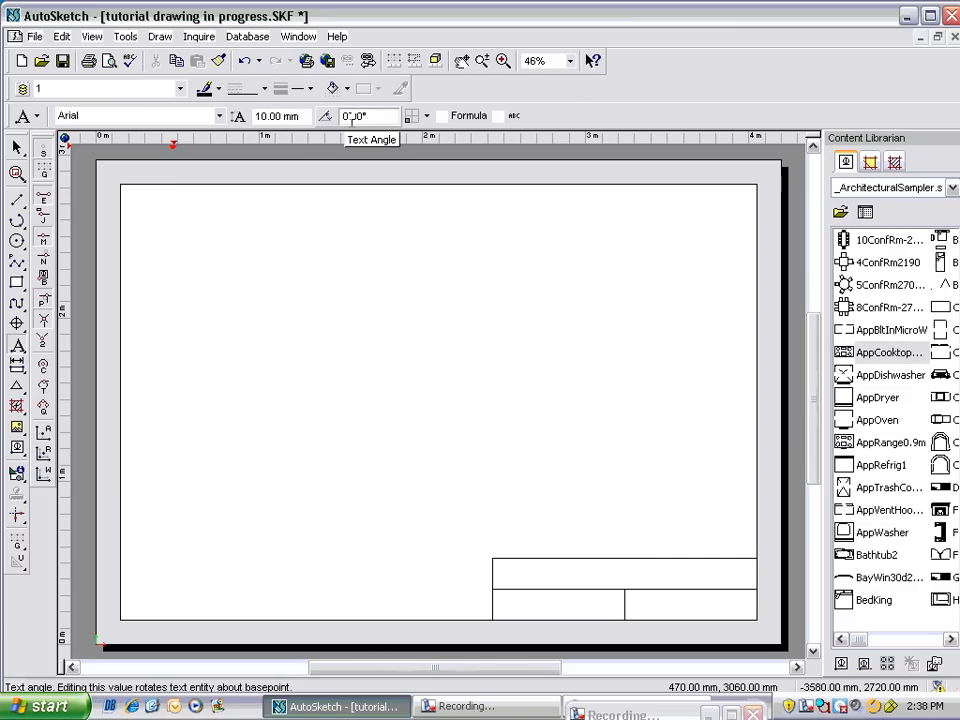
pyautogui.click(224, 116)
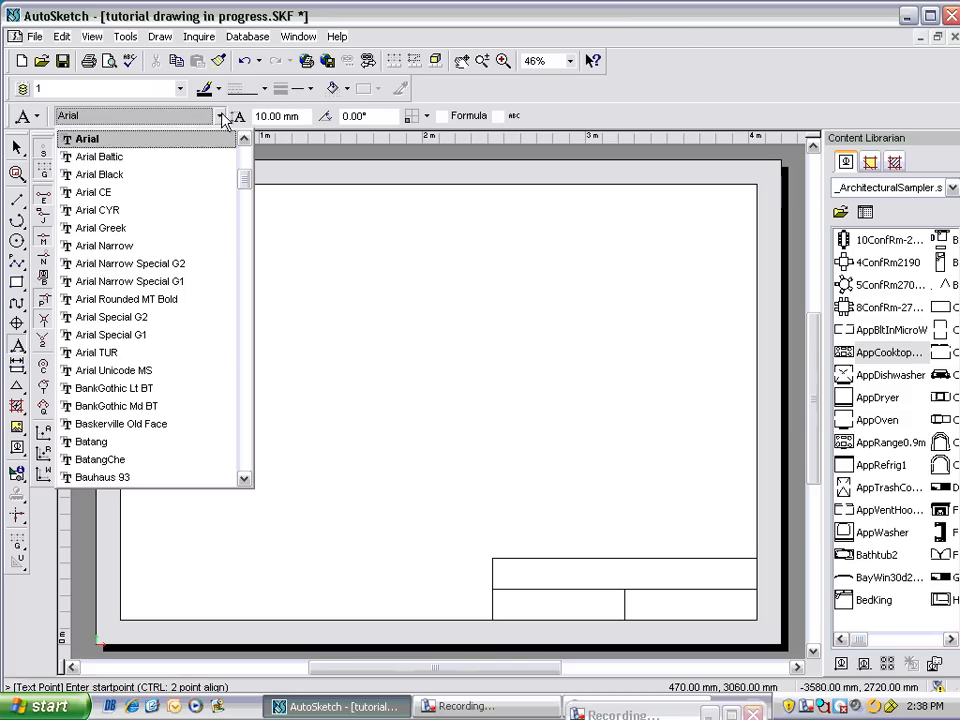
pyautogui.moveTo(122, 152)
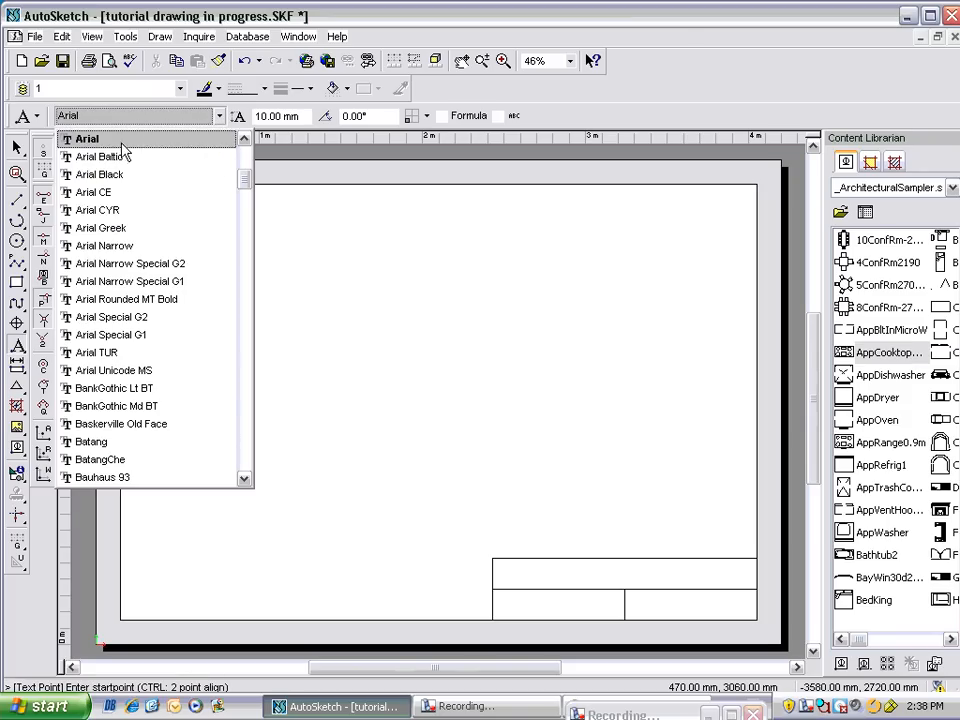
pyautogui.moveTo(112, 442)
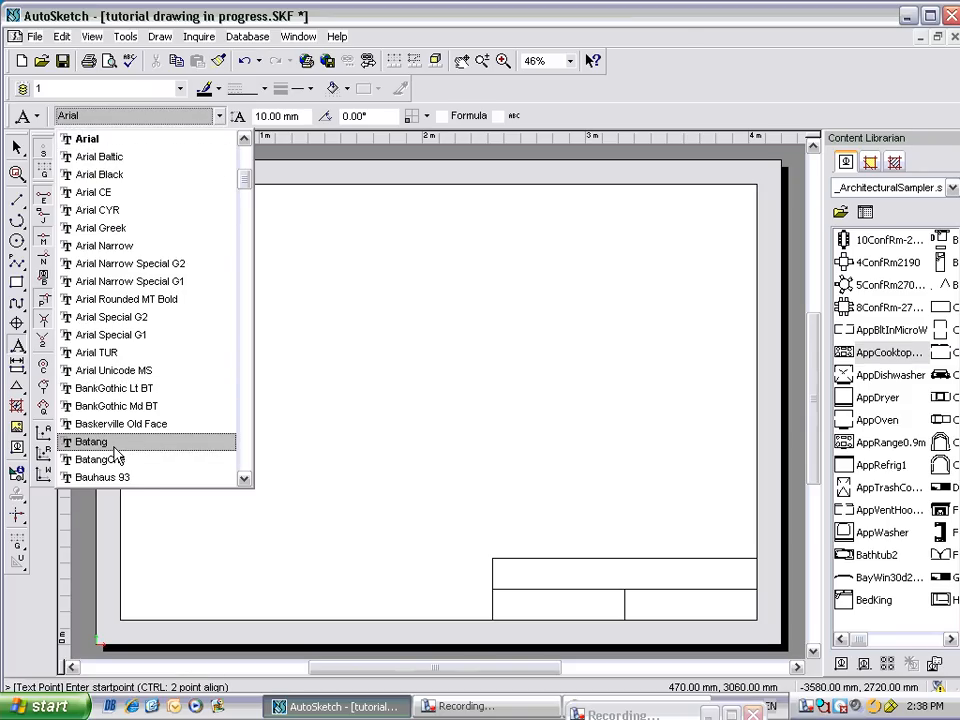
pyautogui.moveTo(114, 406)
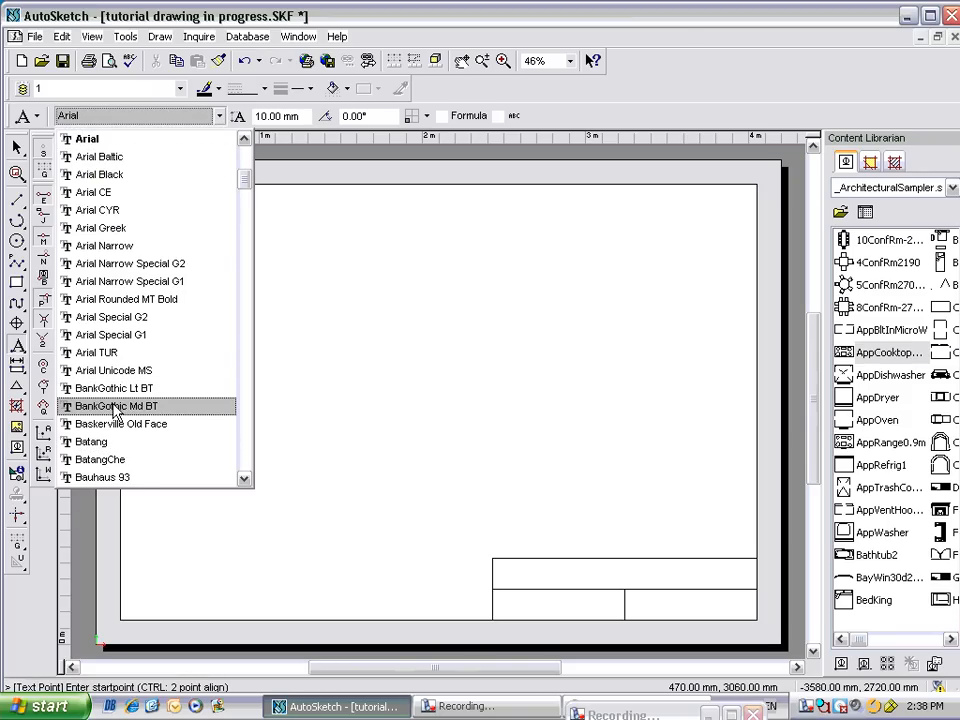
pyautogui.click(120, 424)
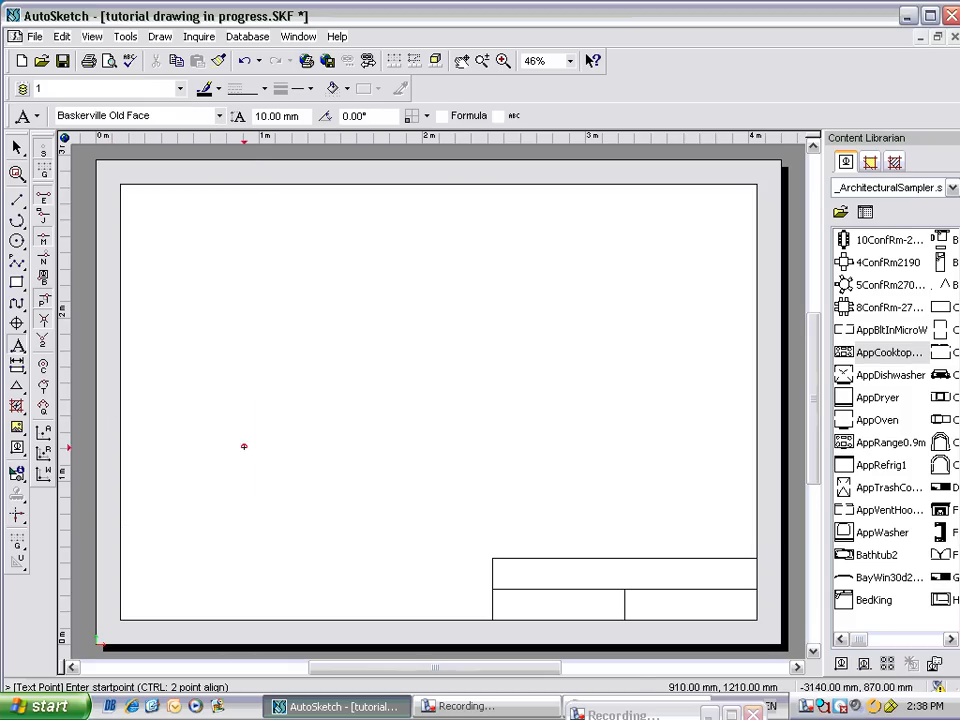
pyautogui.moveTo(476, 444)
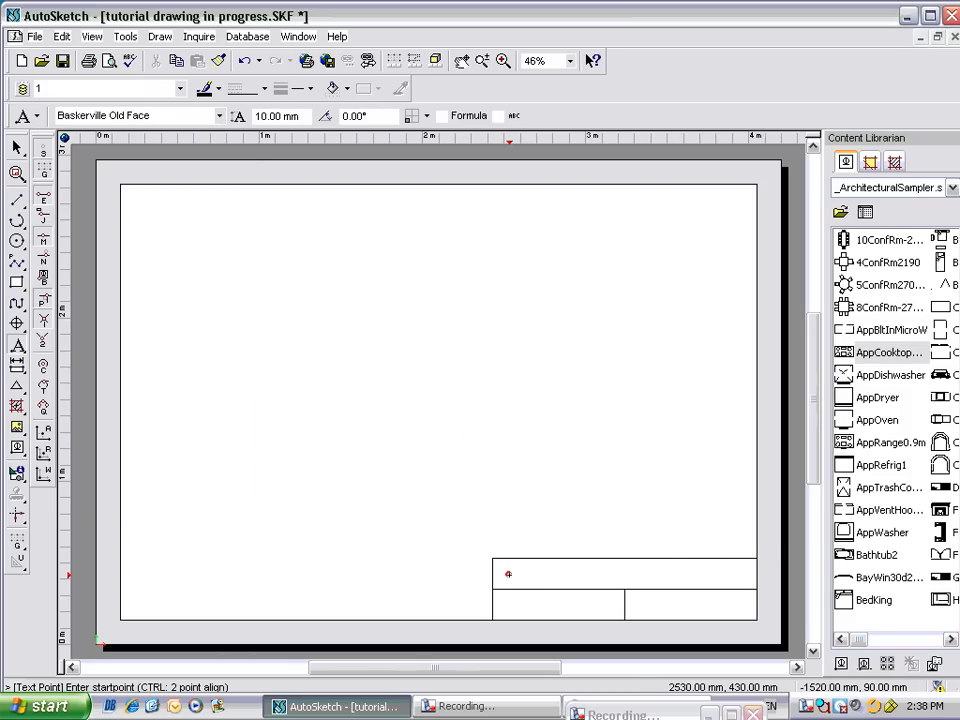
pyautogui.moveTo(372, 380)
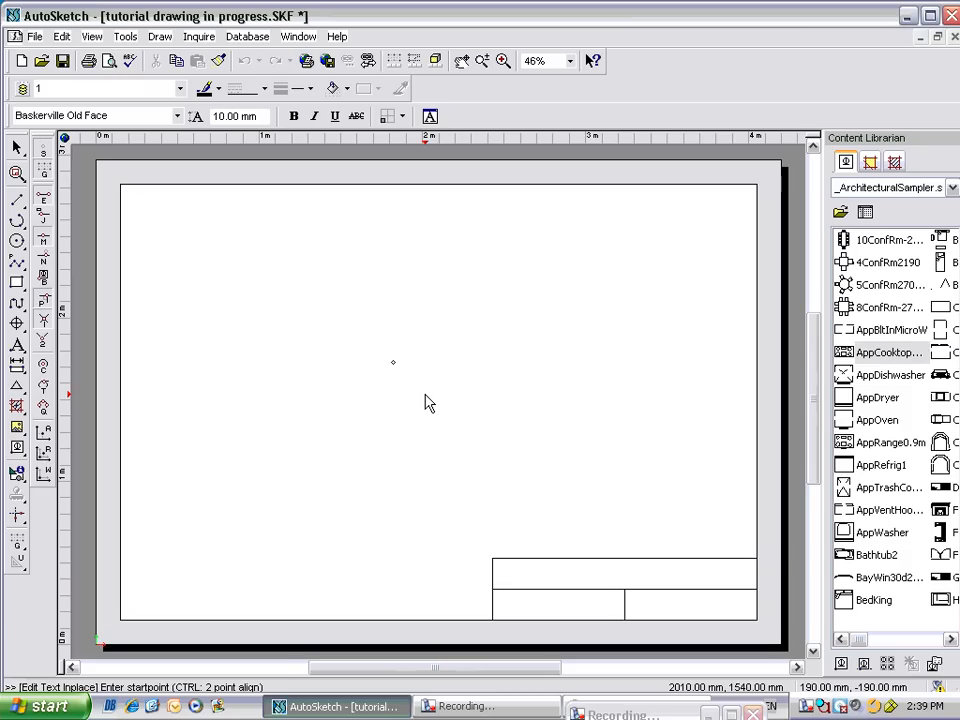
# Enter the text 'Drawing 1' near the page centre.
pyautogui.write('Drawing 1')
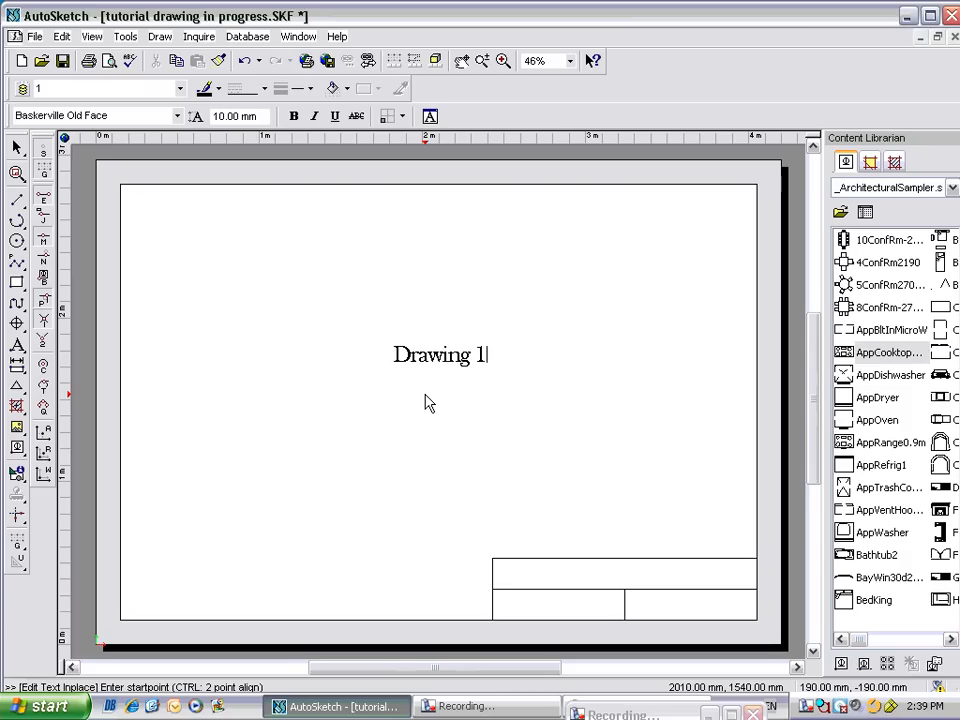
pyautogui.moveTo(416, 364)
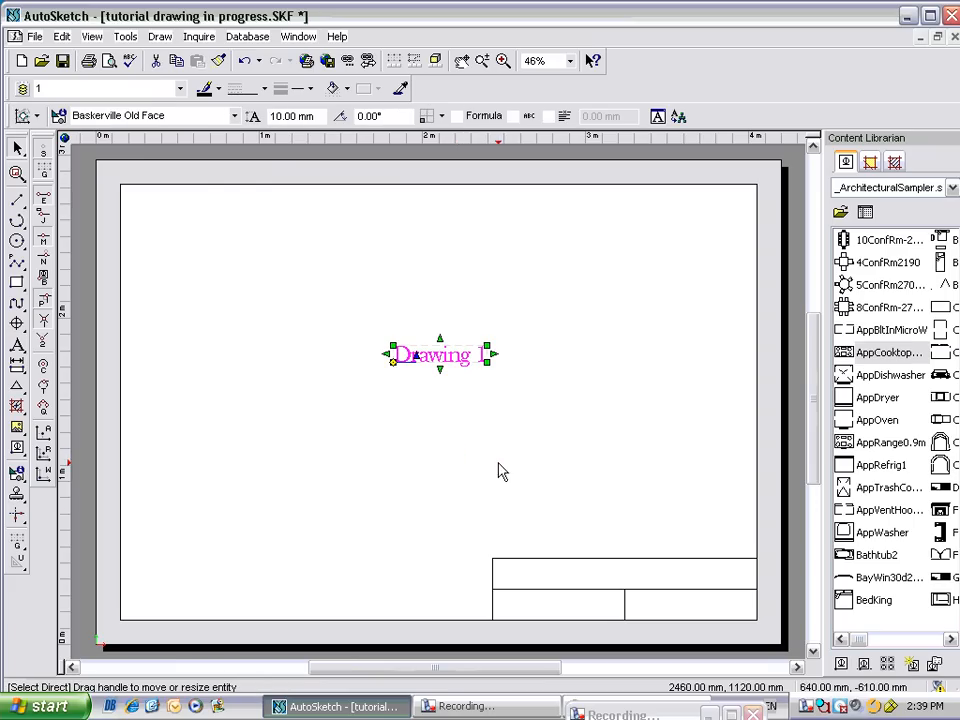
pyautogui.moveTo(544, 516)
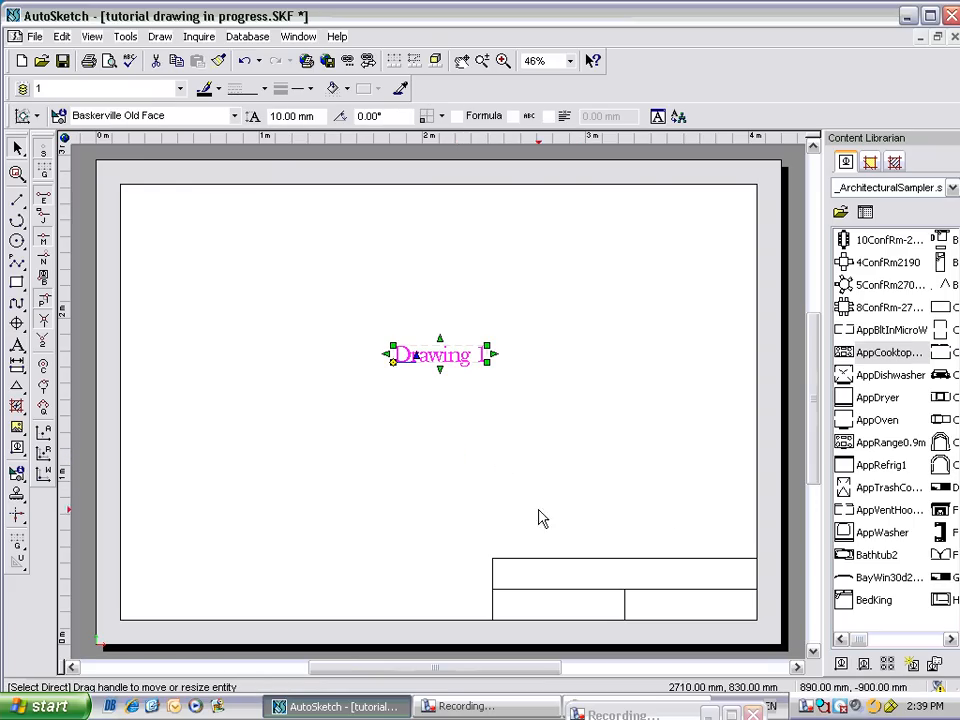
pyautogui.moveTo(552, 472)
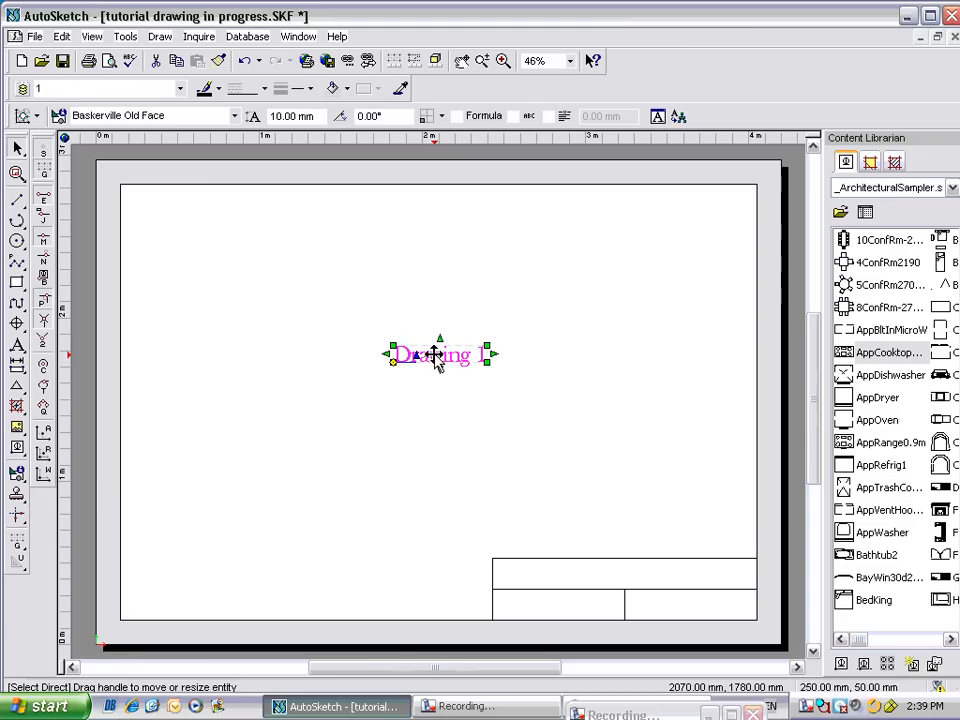
# Enlarge the 'Drawing 1' text and move it into the title block's top cell.
pyautogui.moveTo(440, 354); pyautogui.dragTo(600, 454)
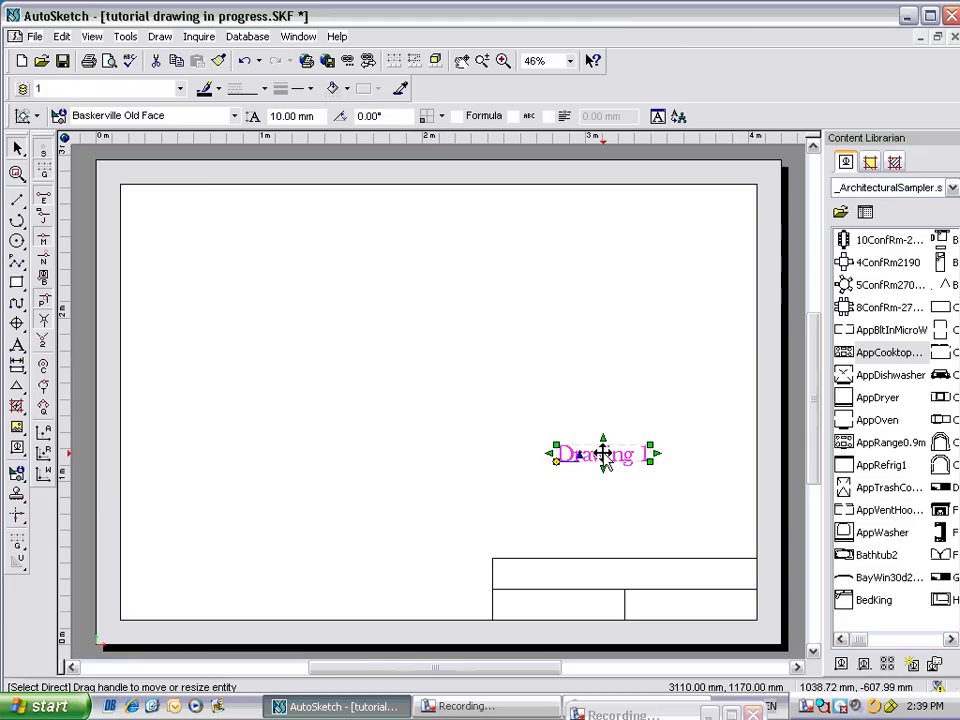
pyautogui.moveTo(602, 452); pyautogui.dragTo(454, 404)
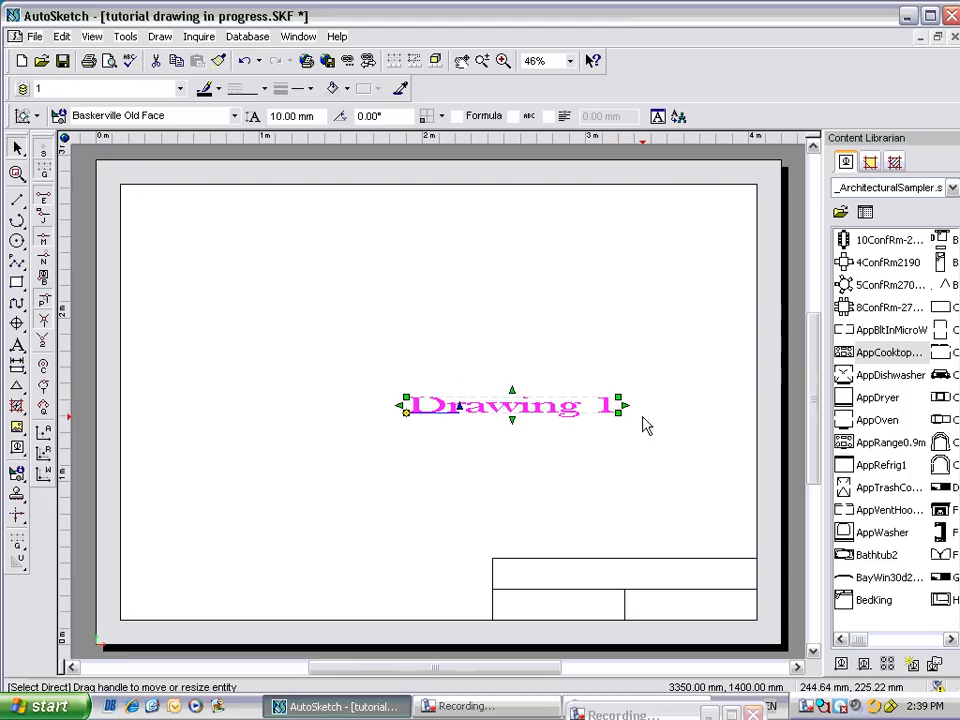
pyautogui.click(644, 424)
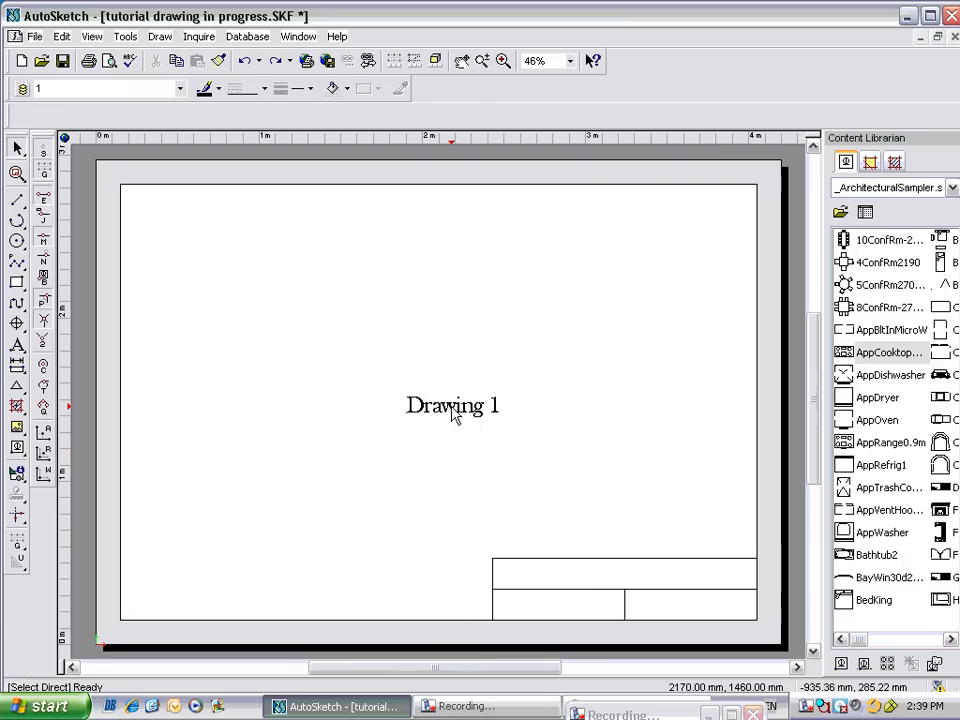
pyautogui.moveTo(448, 414)
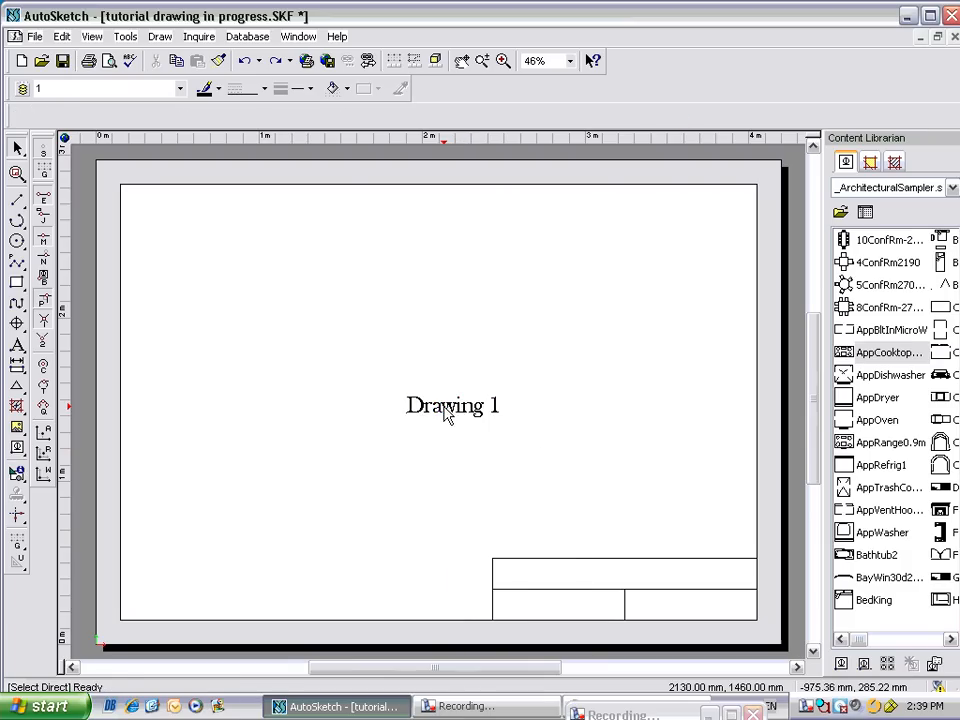
pyautogui.click(452, 404)
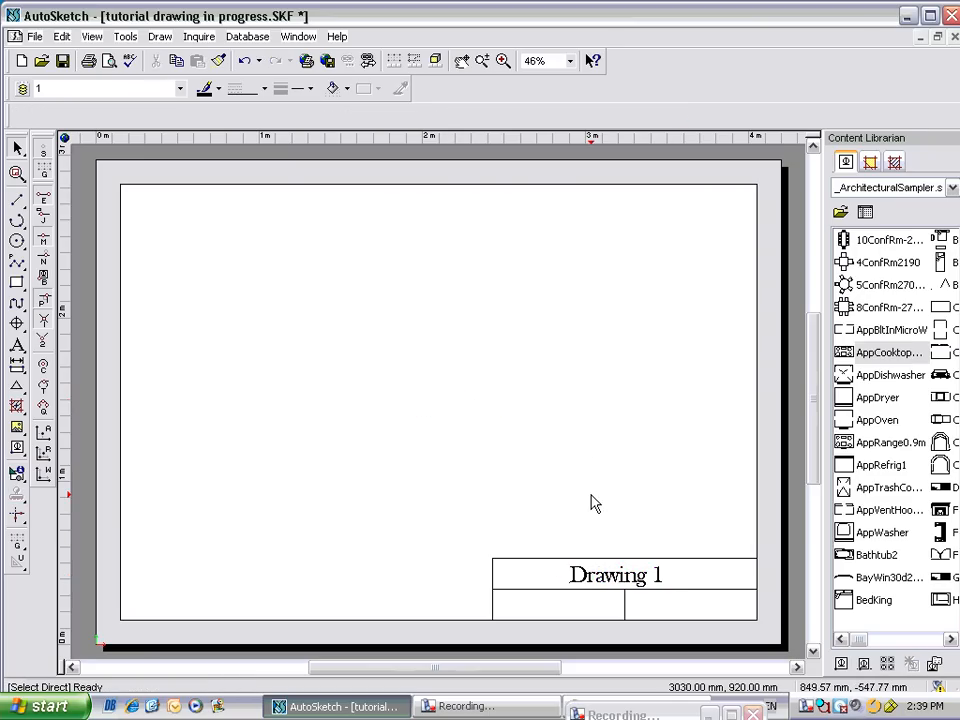
pyautogui.click(504, 60)
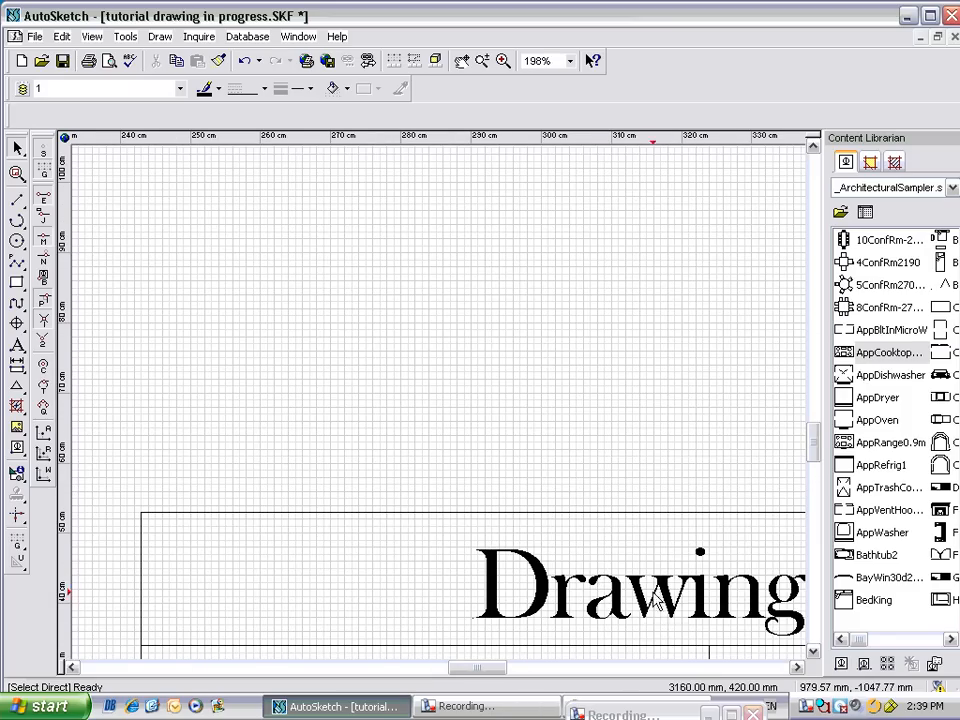
pyautogui.moveTo(44, 170)
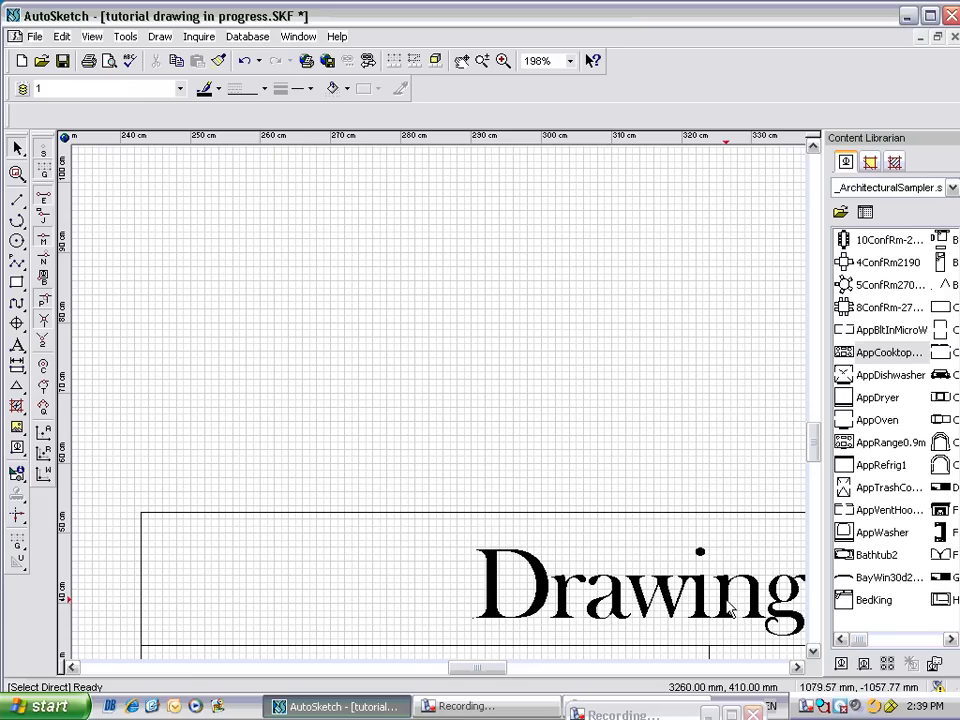
pyautogui.moveTo(40, 160)
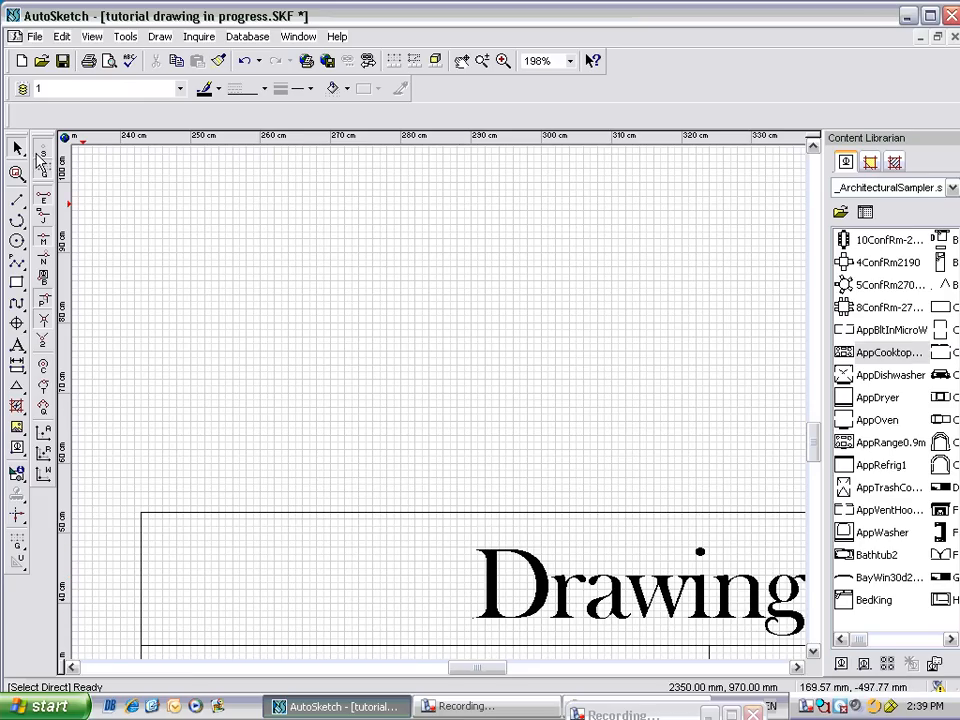
# Zoom back out toward the lower-right title block corner.
pyautogui.click(504, 60)
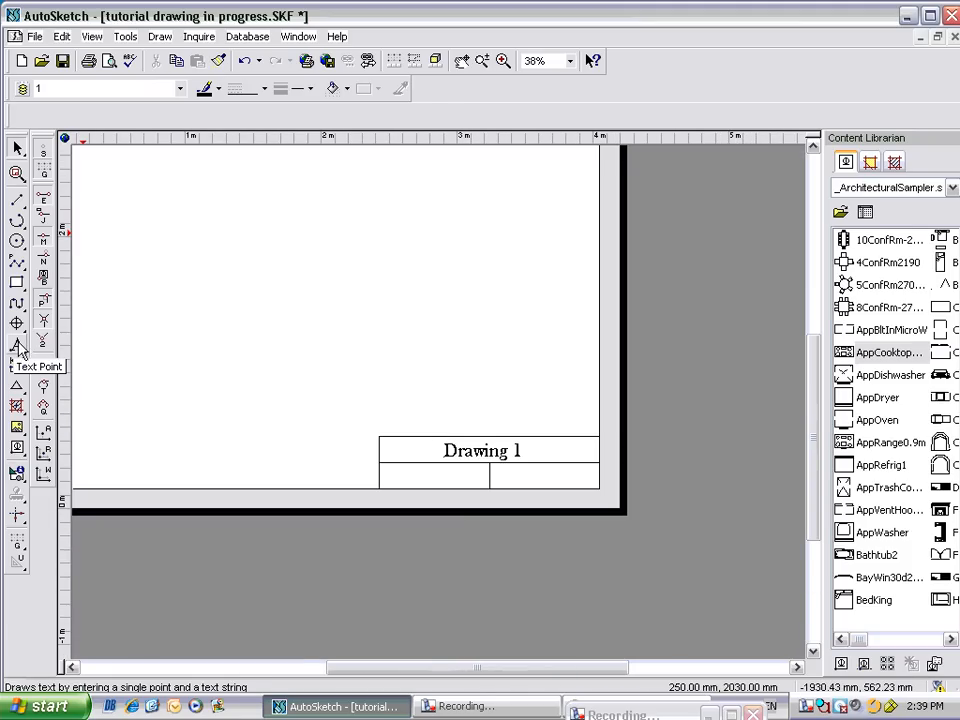
# Place 'Scale 1:10' text and move it into the title block's lower-left cell.
pyautogui.click(16, 348)
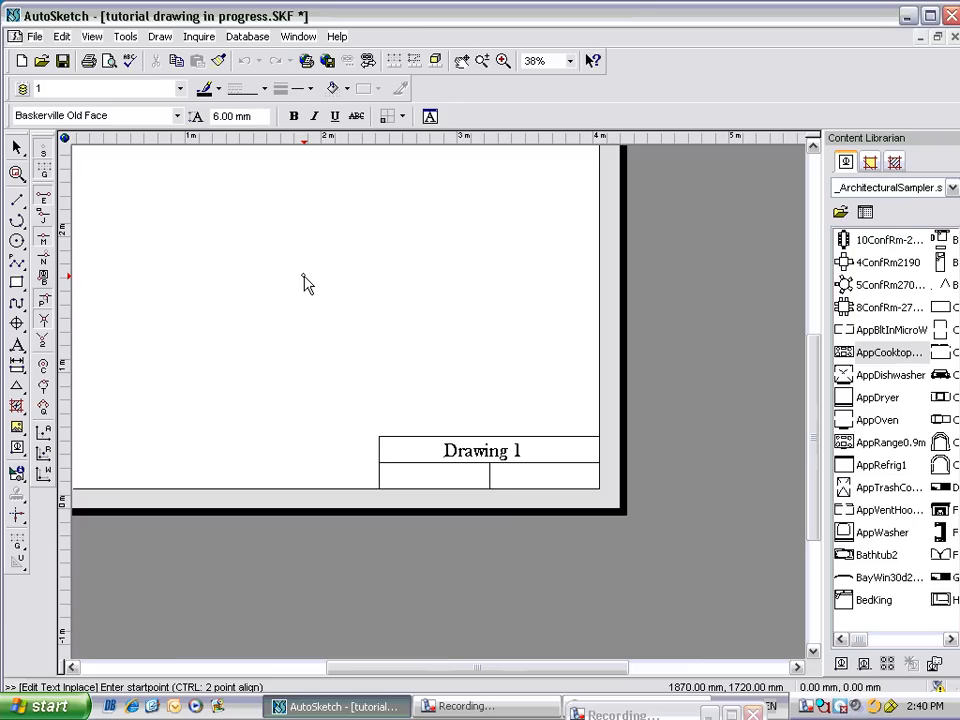
pyautogui.write('Scale1')
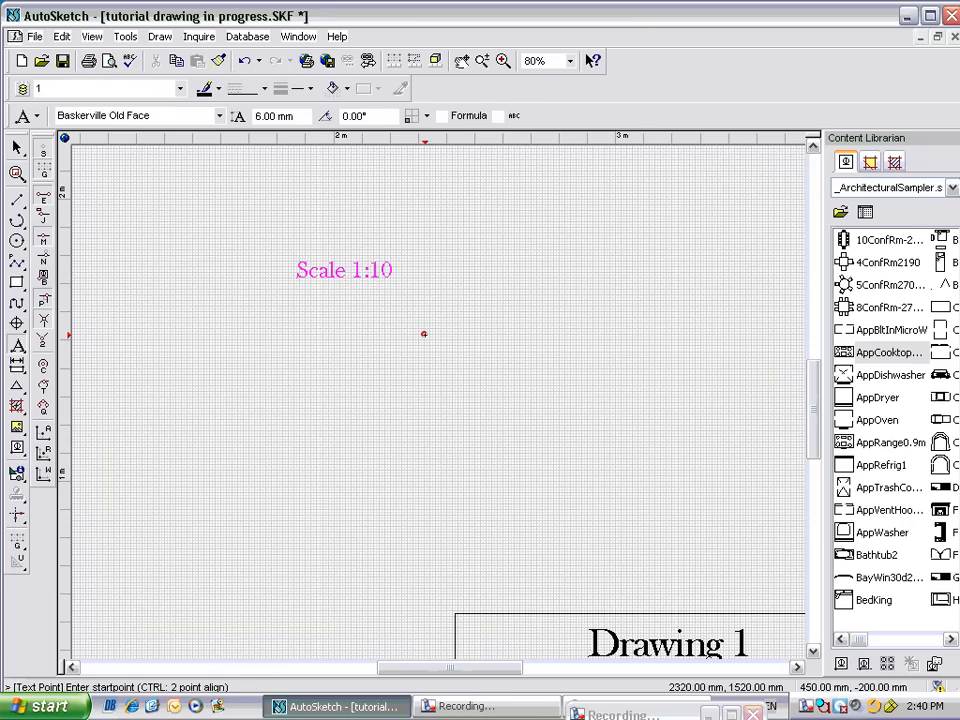
pyautogui.click(344, 270)
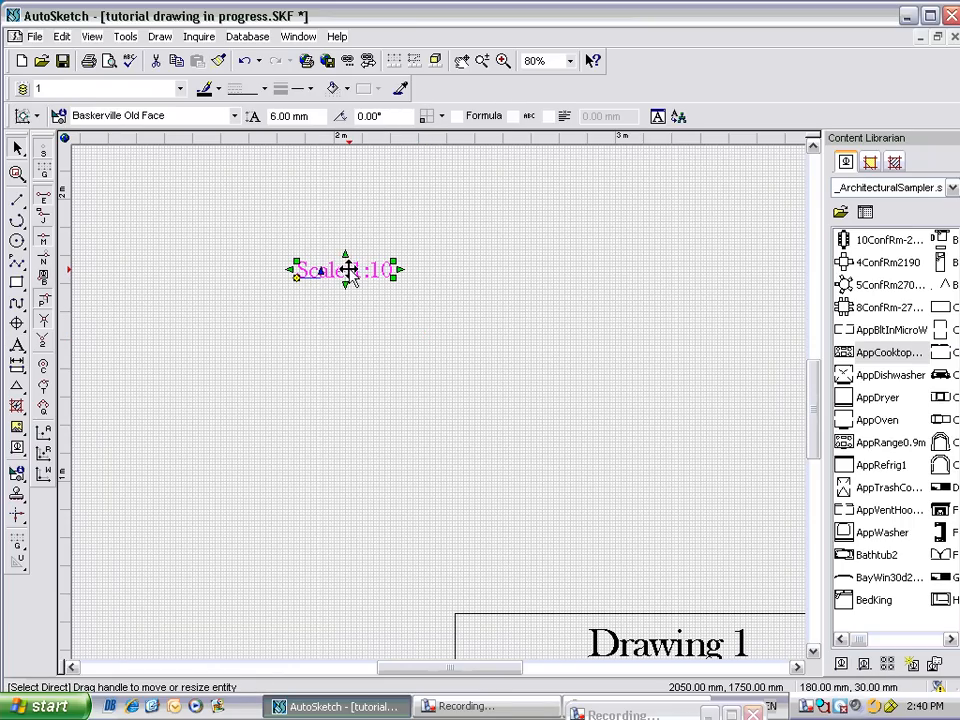
pyautogui.click(502, 60)
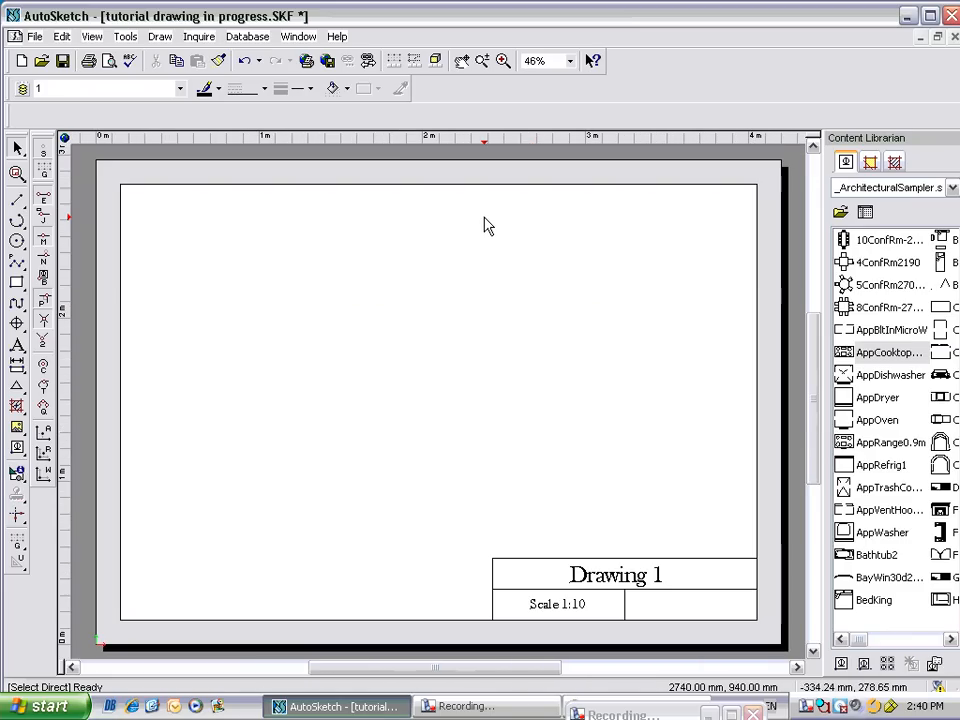
pyautogui.moveTo(576, 580)
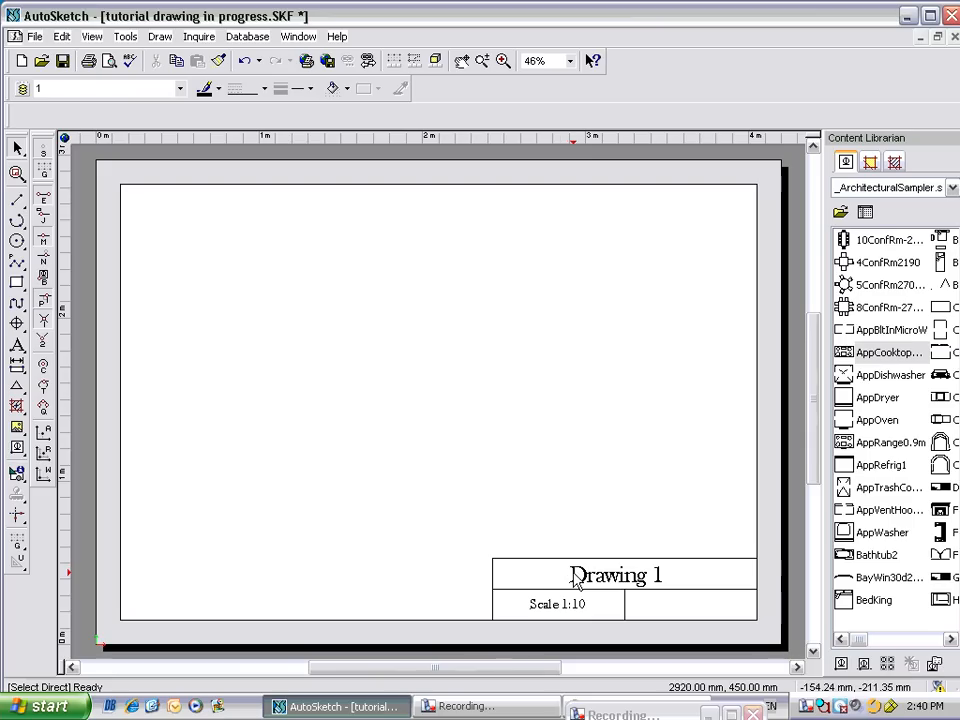
pyautogui.moveTo(608, 584)
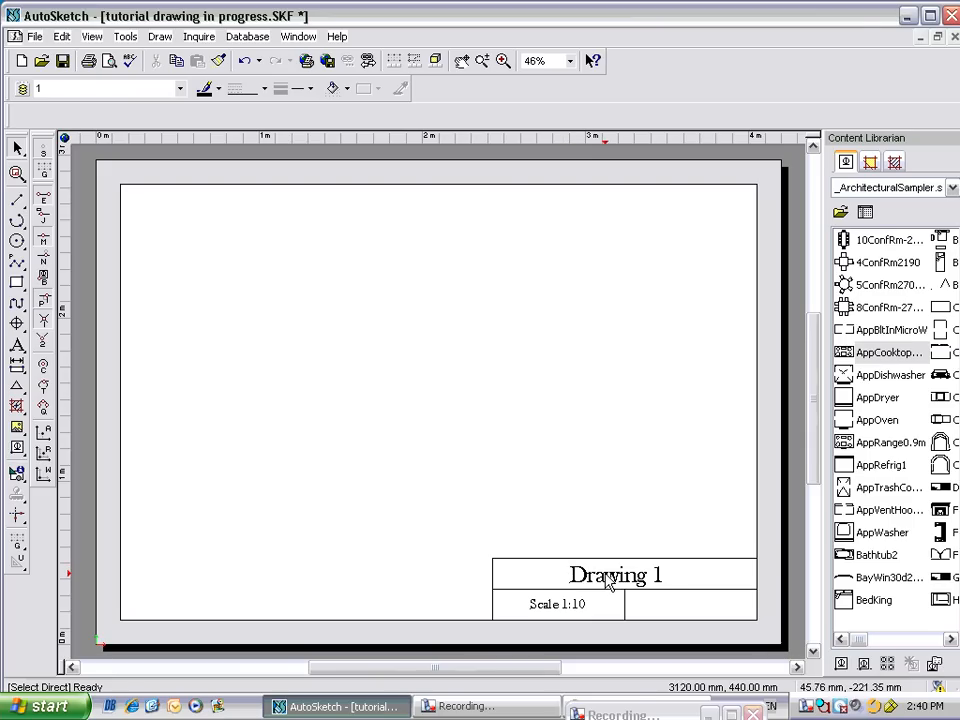
pyautogui.click(616, 576)
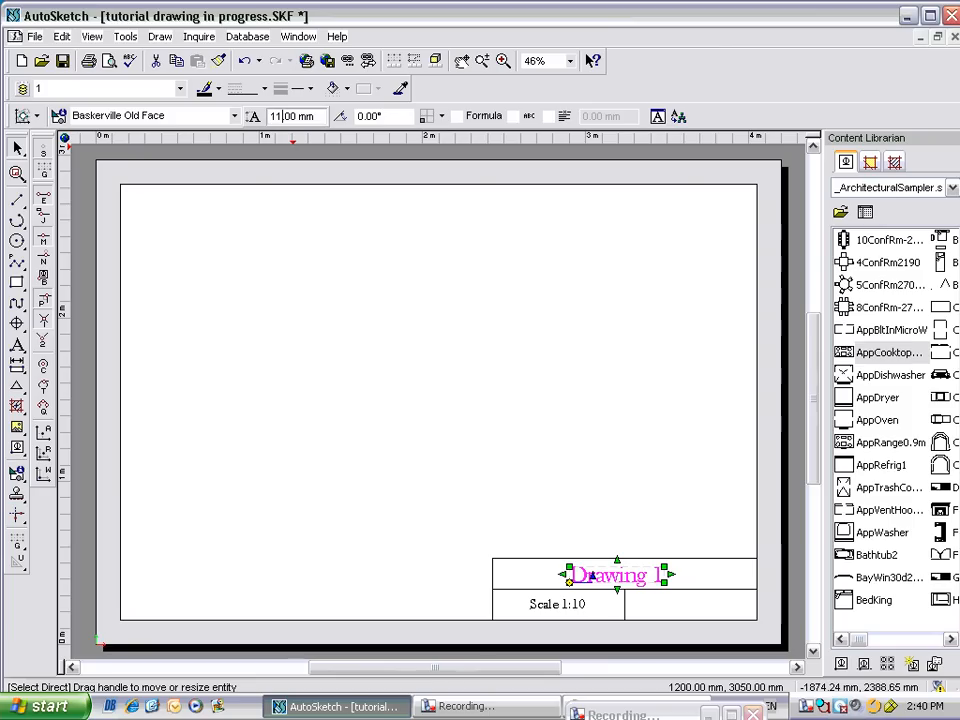
pyautogui.click(236, 116)
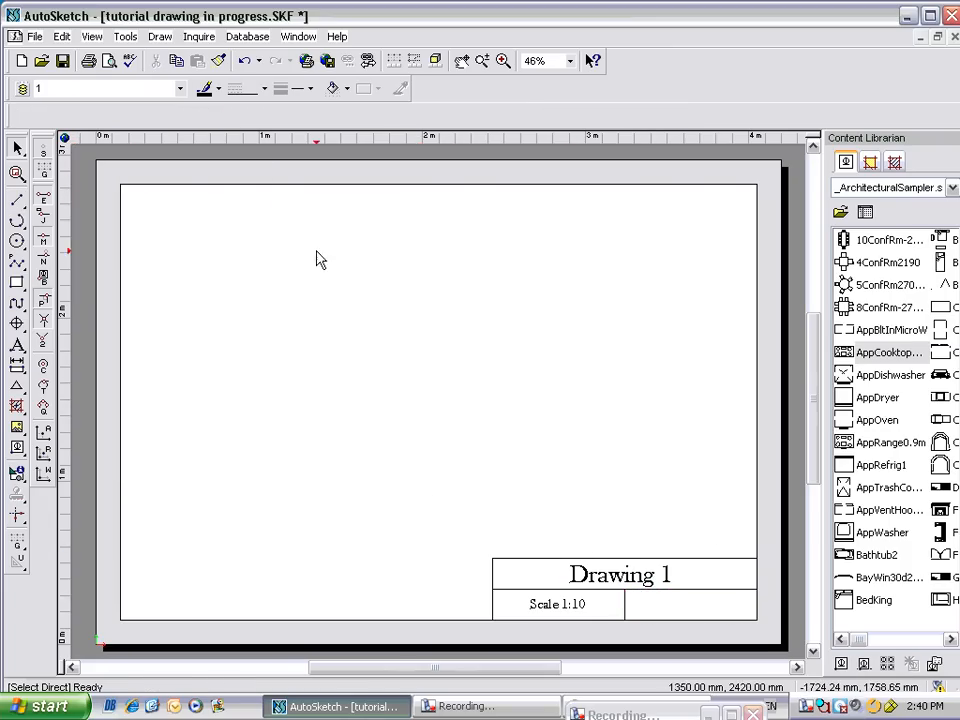
pyautogui.moveTo(364, 576)
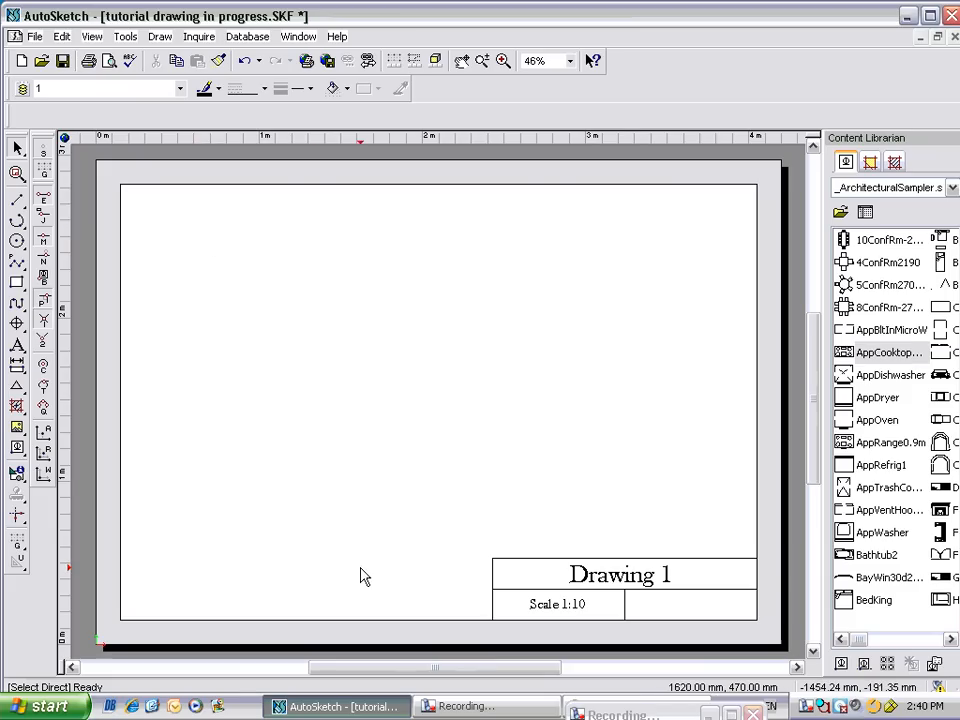
pyautogui.moveTo(16, 390)
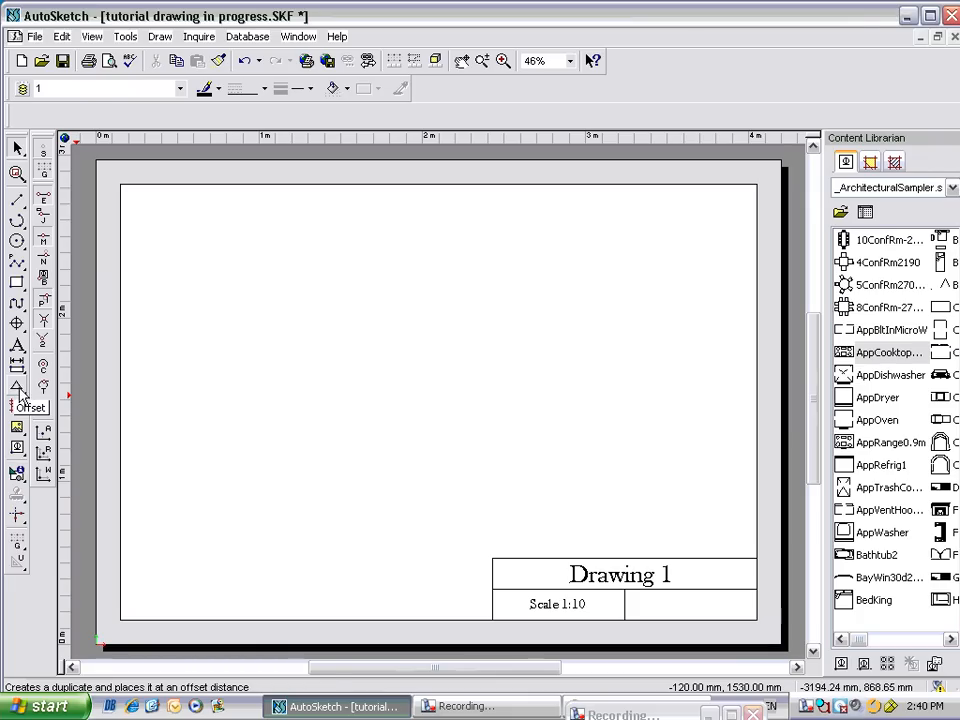
# Start the Offset tool for a 5 mm offset copy of a line.
pyautogui.click(16, 388)
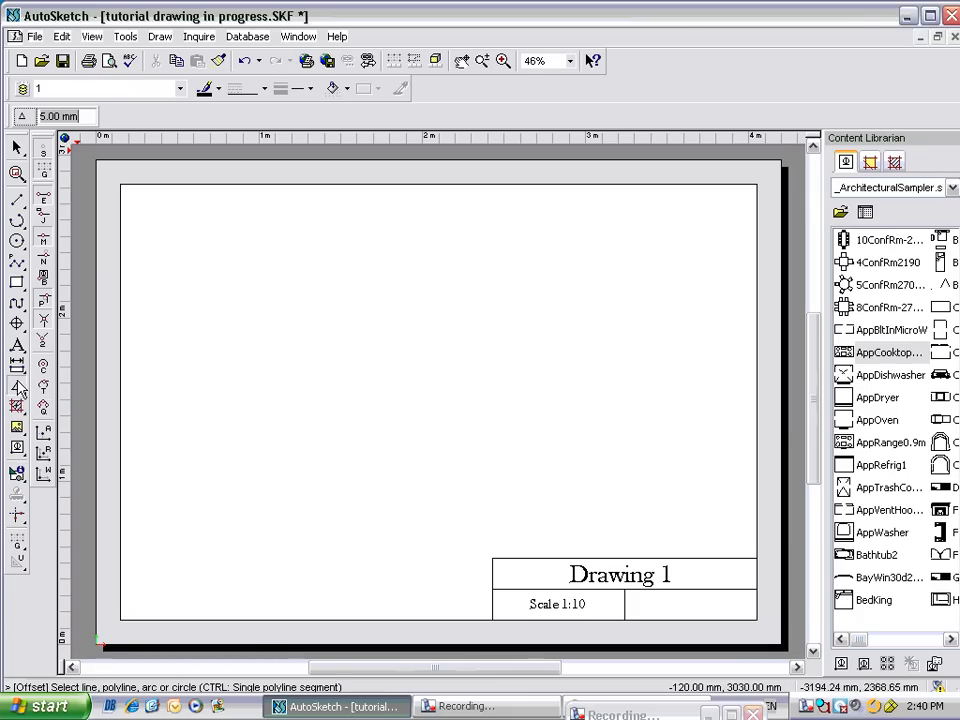